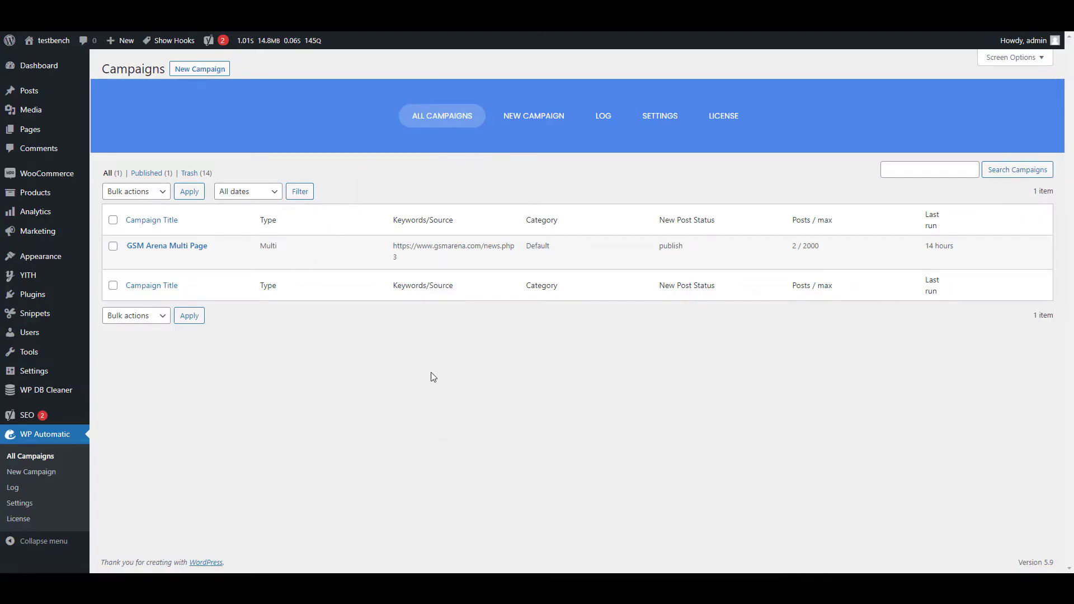
mouse_move(342, 357)
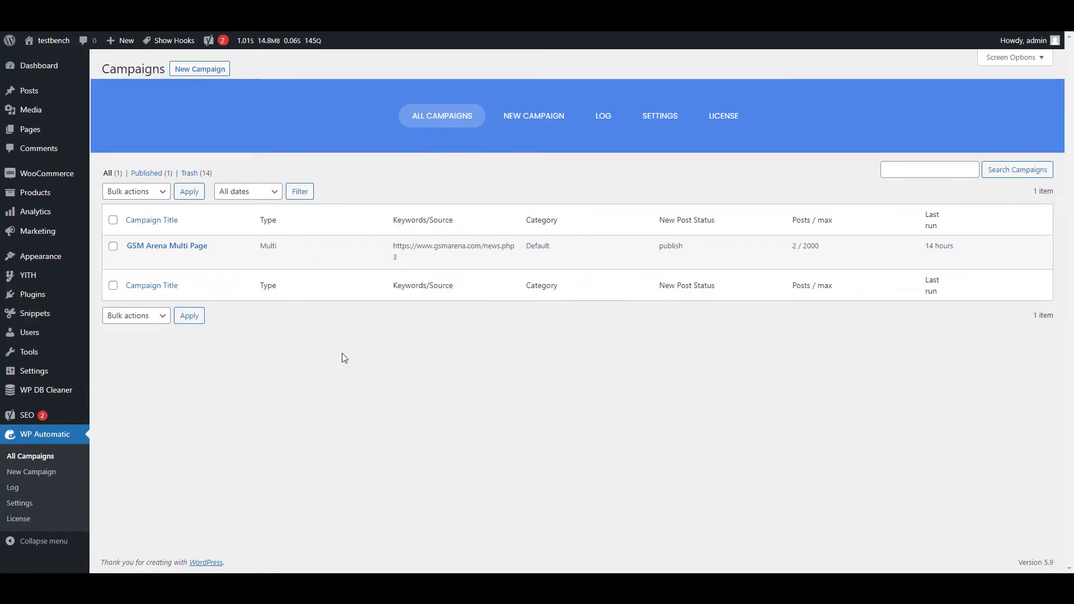
Step: Bring up the GSM Arena homepage and scroll through it to inspect it
click(452, 246)
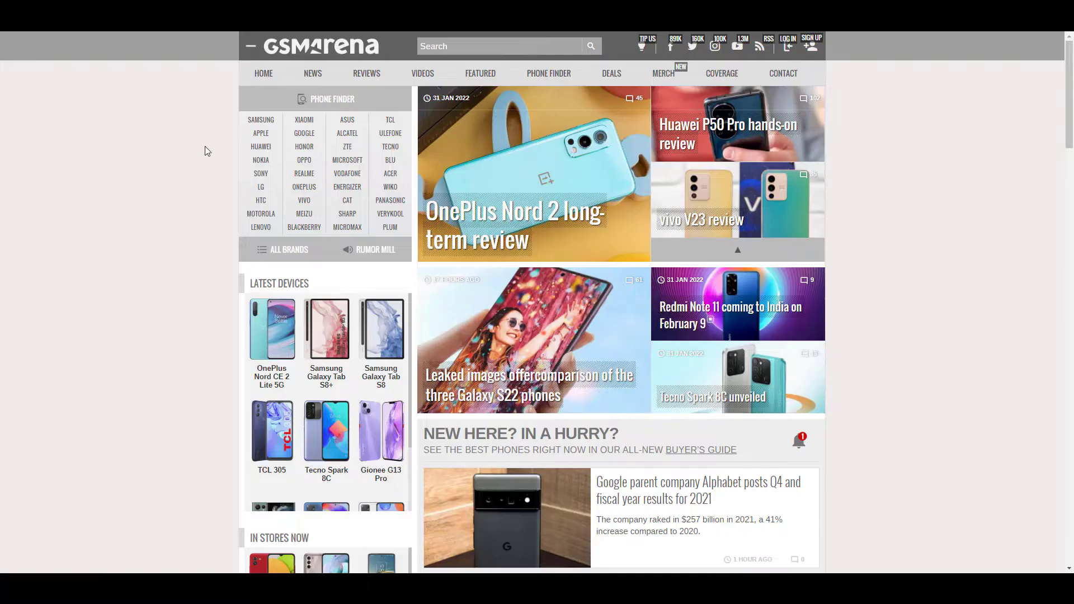
scroll(down, 3)
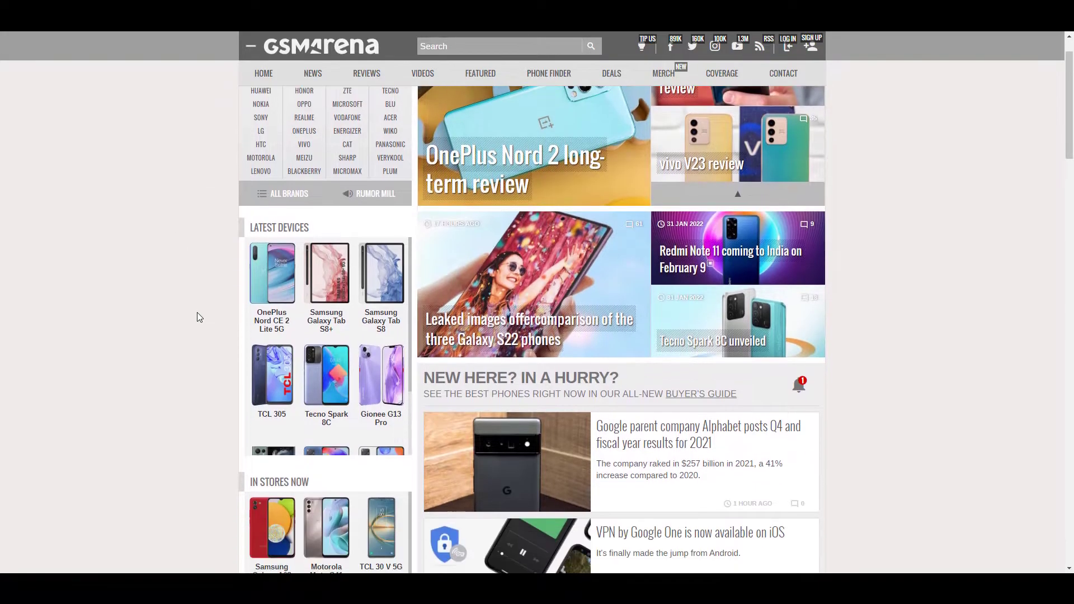
scroll(down, 3)
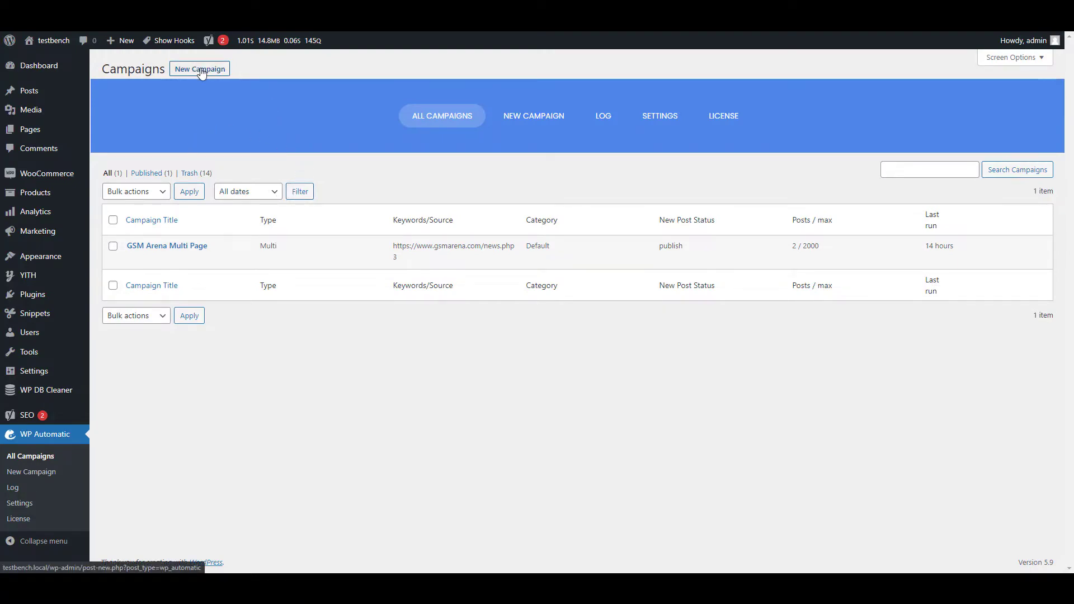
Step: Create a new campaign titled 'GSM Arena Single Page' as a Single-page scraper
click(199, 68)
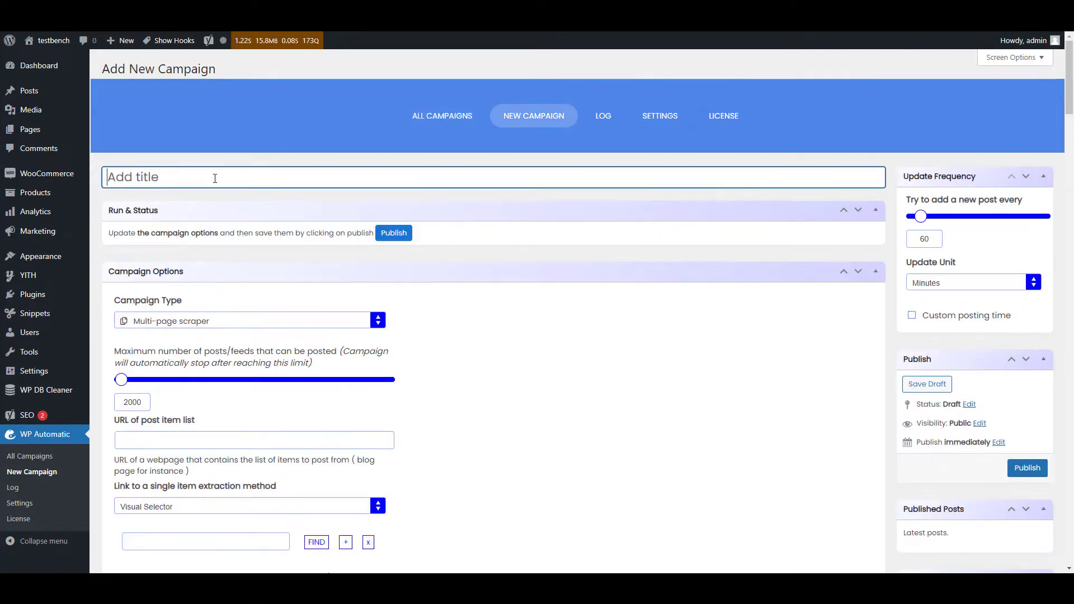
text(GSM Arena S)
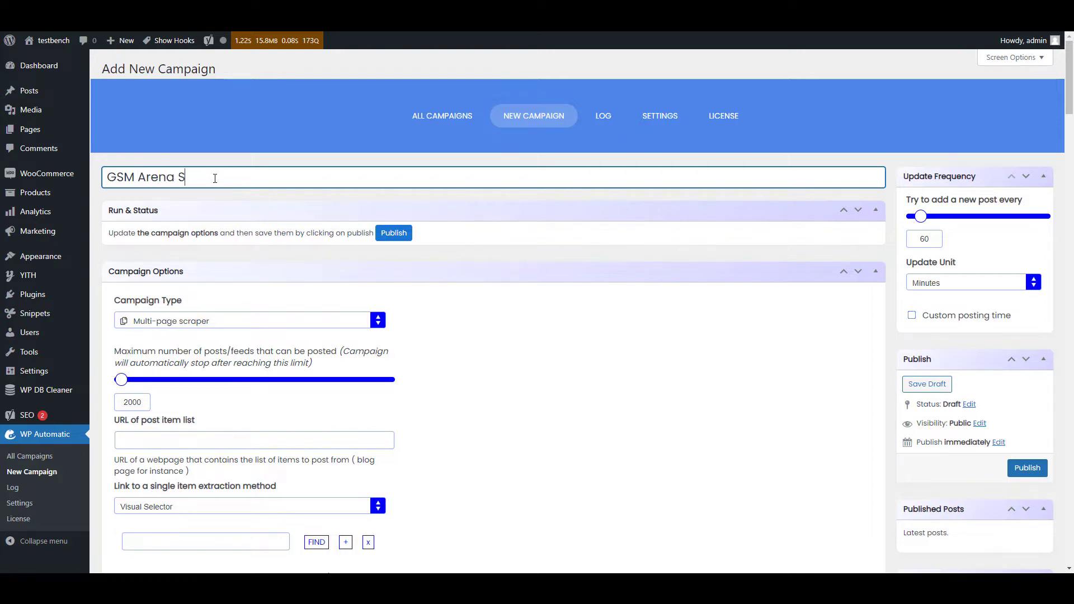
text(ingle)
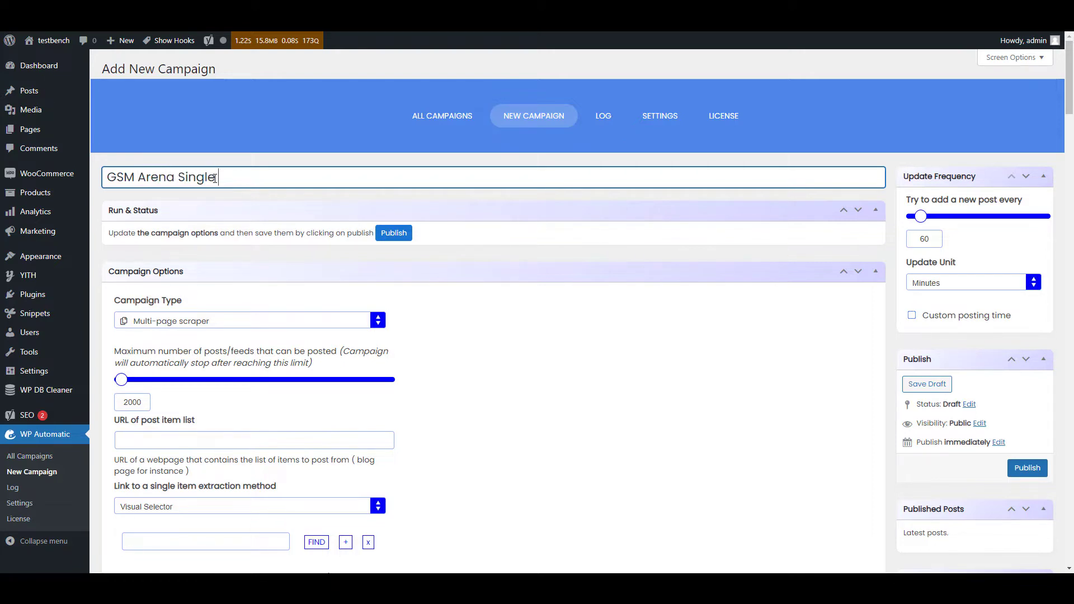
text(Page)
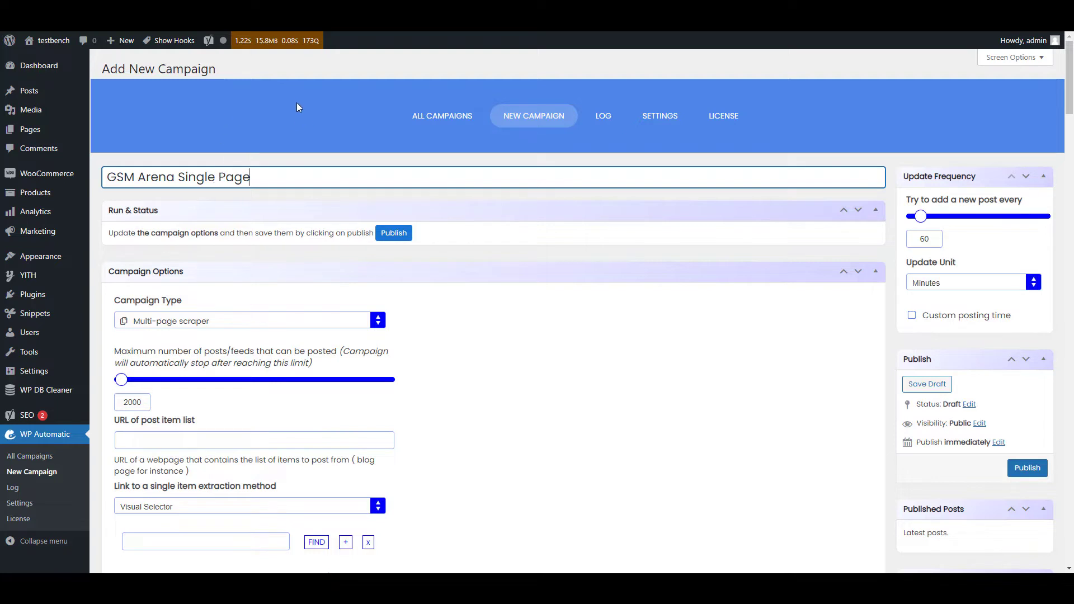
click(378, 320)
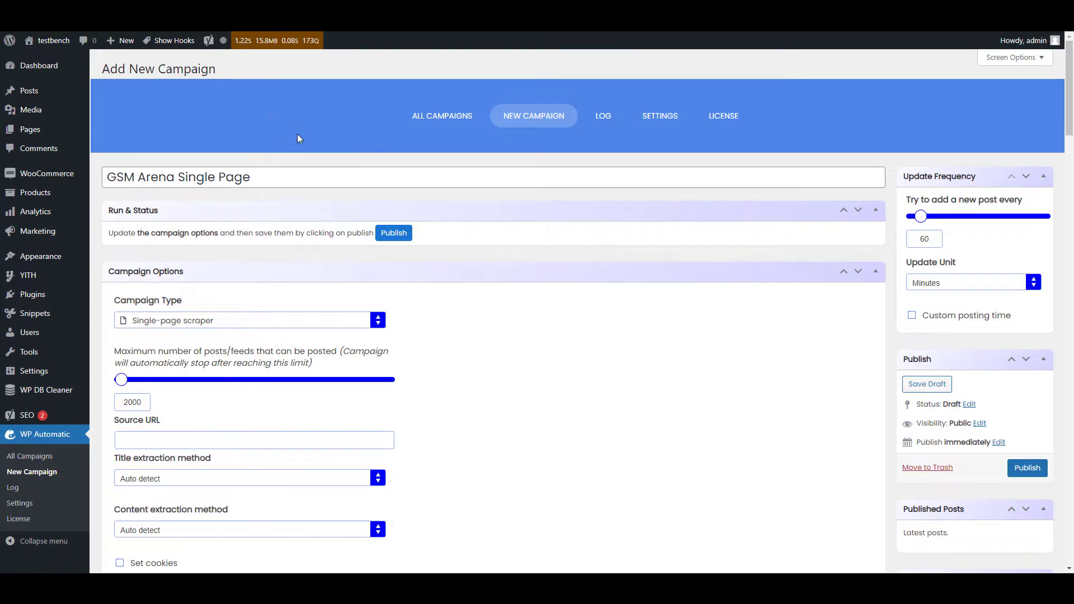
scroll(down, 3)
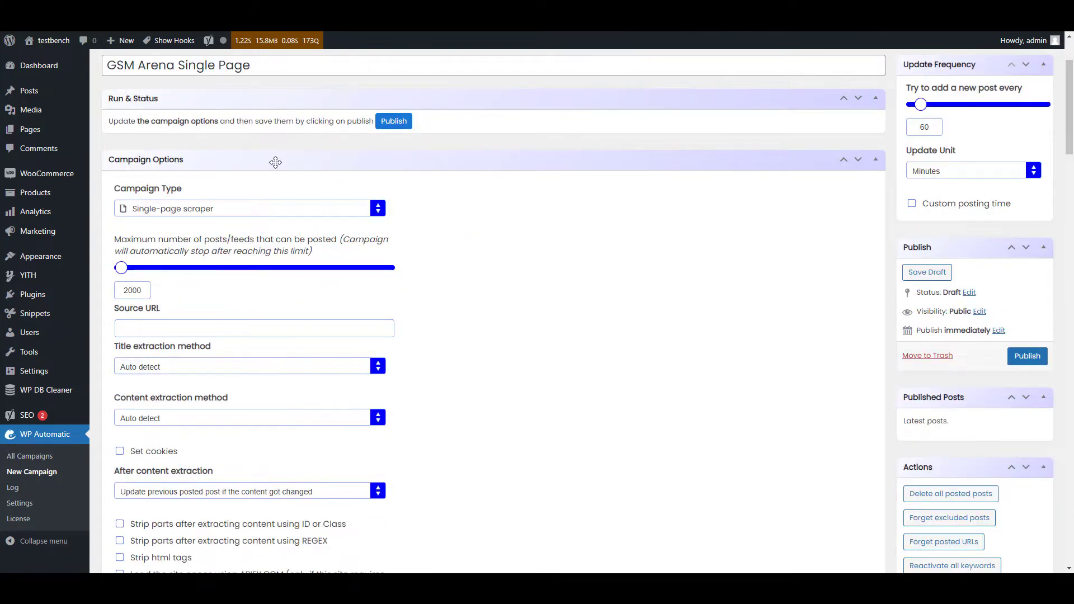
text(https://www.gsmarena.com/)
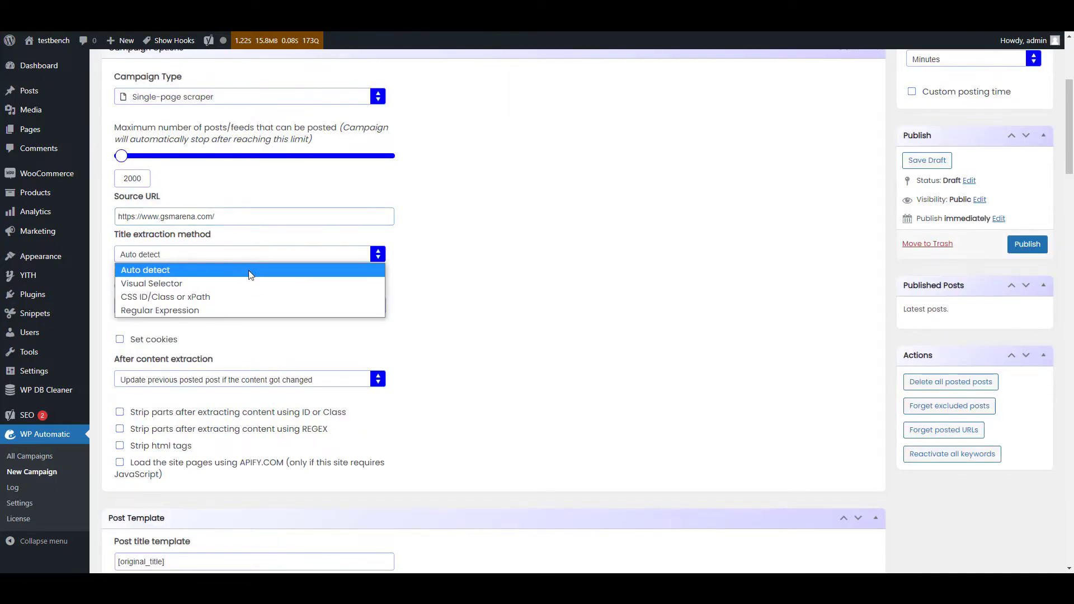
click(152, 283)
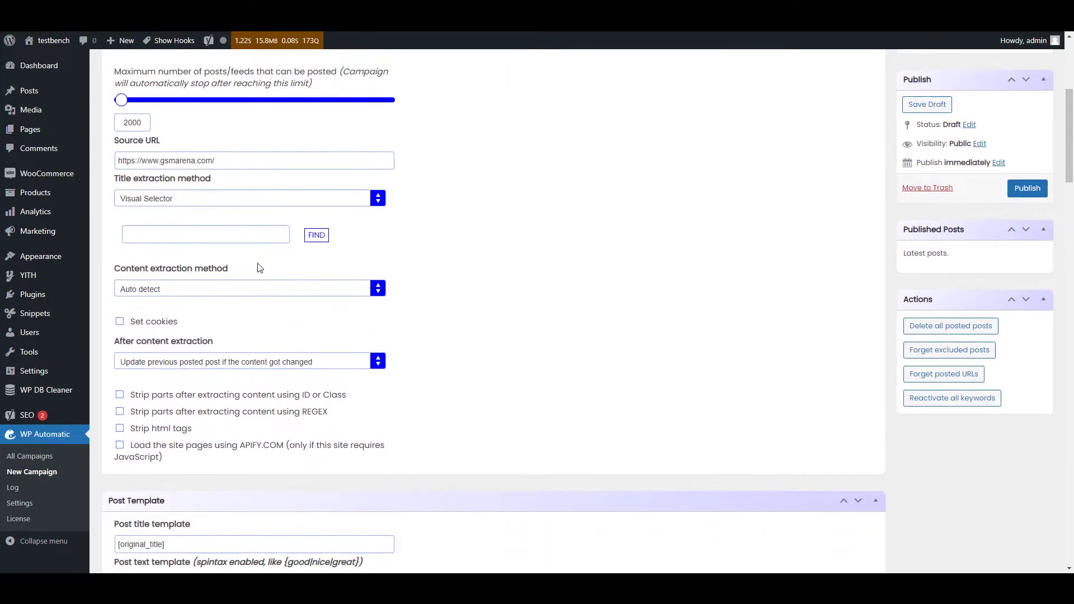
click(248, 198)
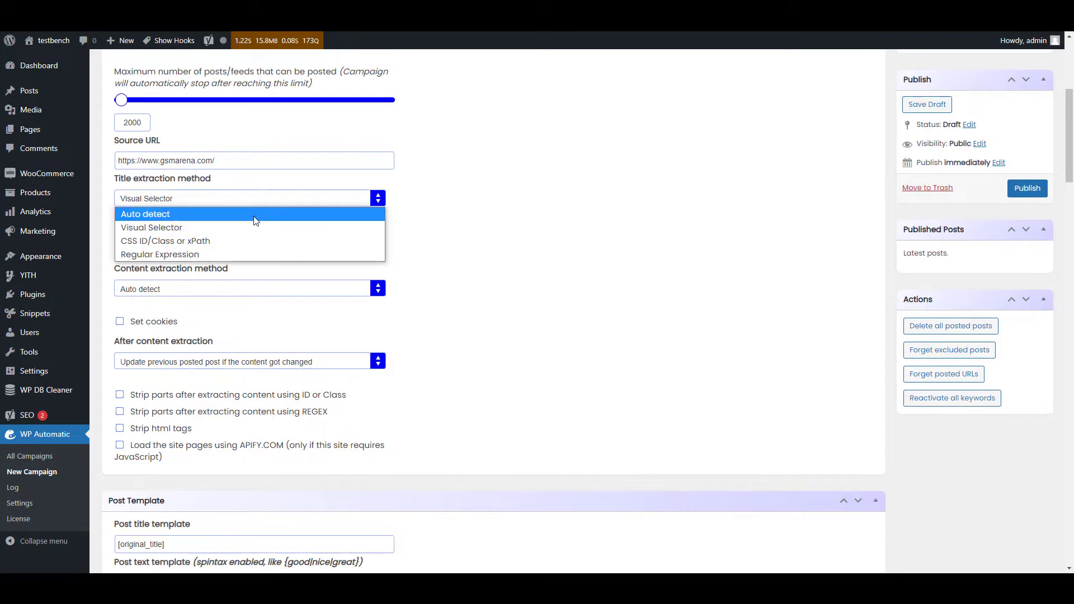
click(145, 214)
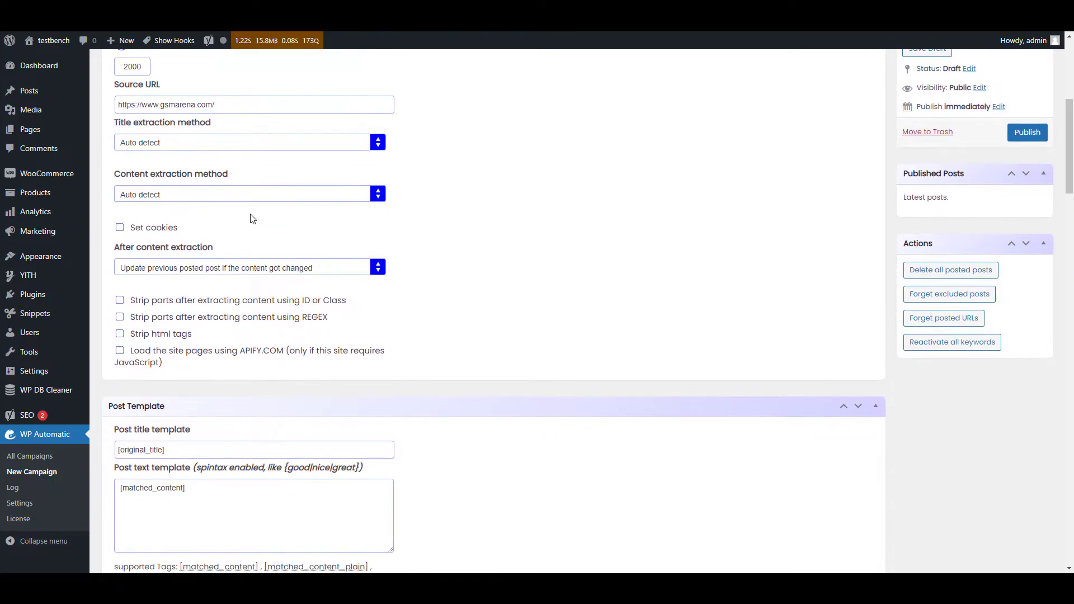
click(249, 194)
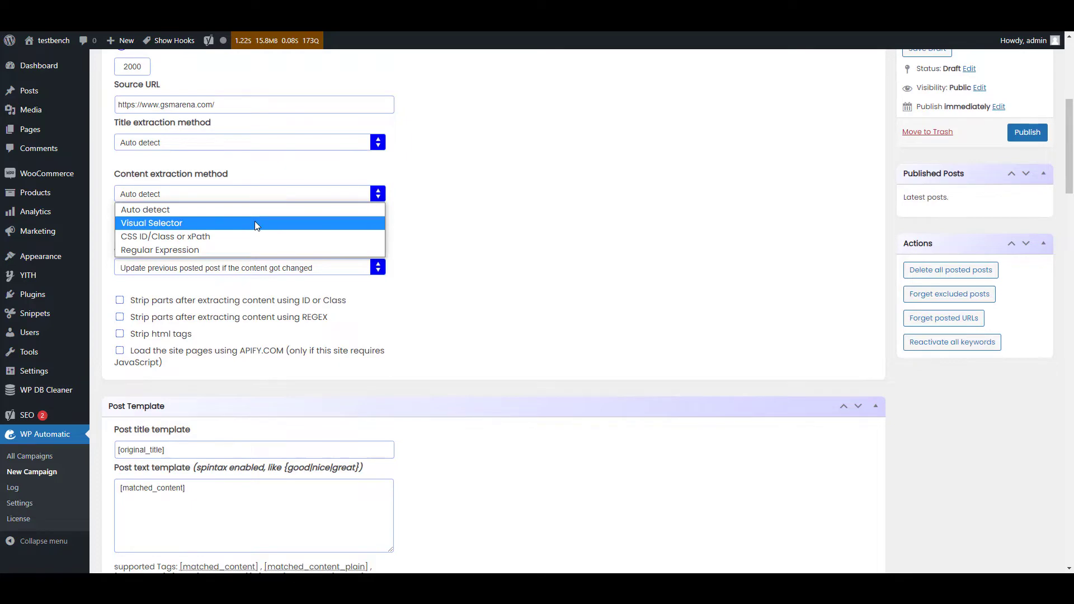
click(150, 223)
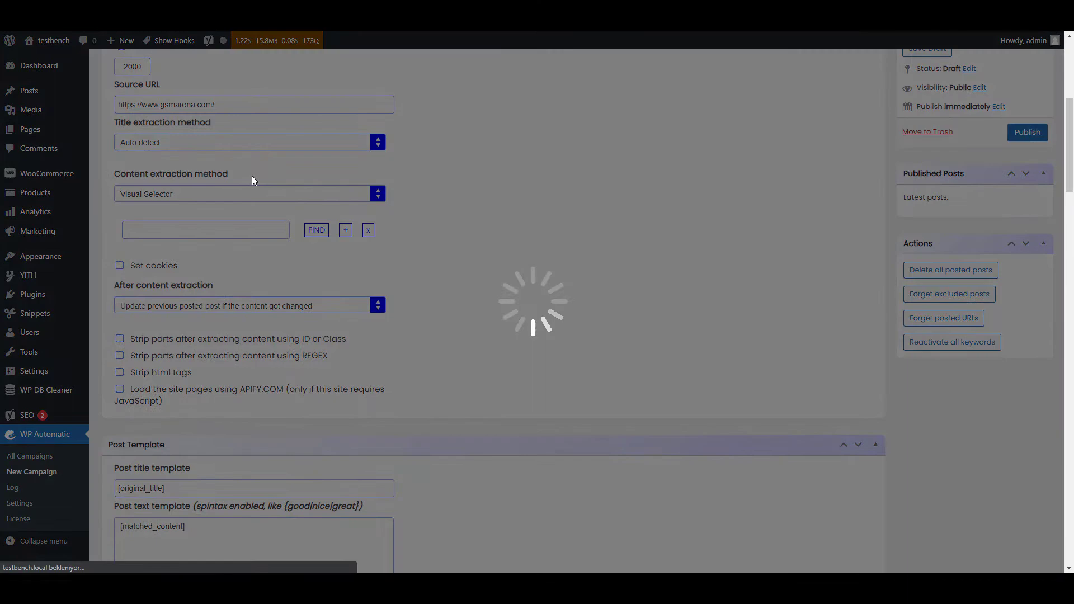
mouse_move(280, 120)
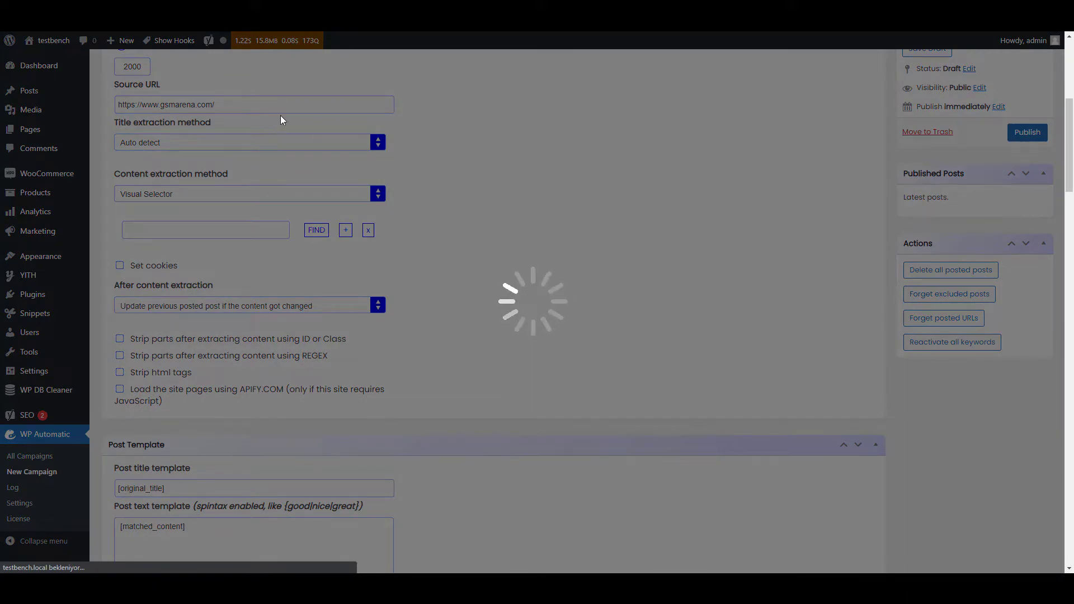
click(315, 229)
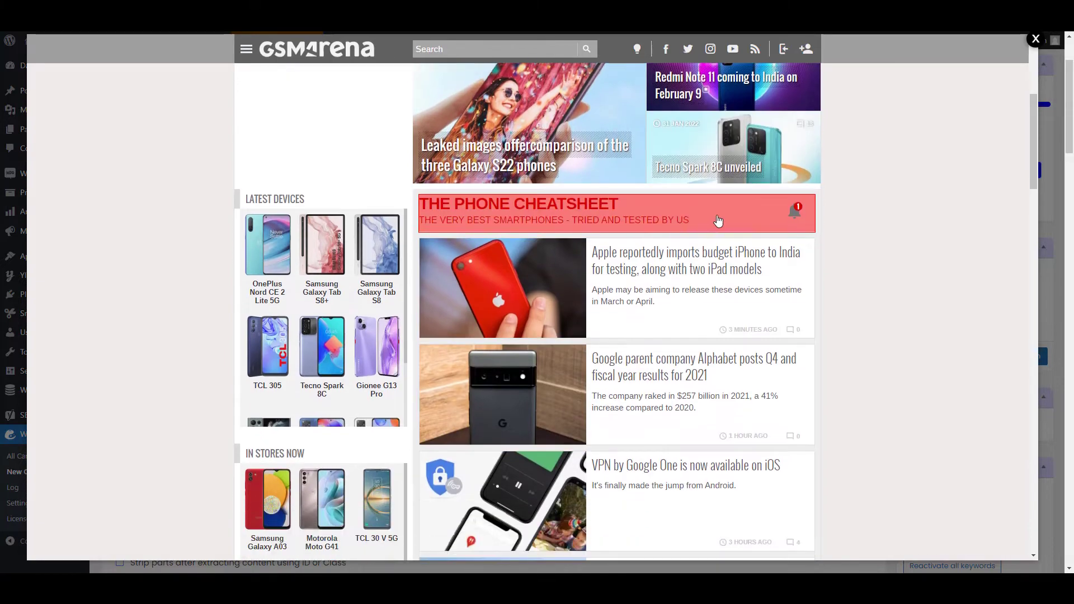
scroll(down, 3)
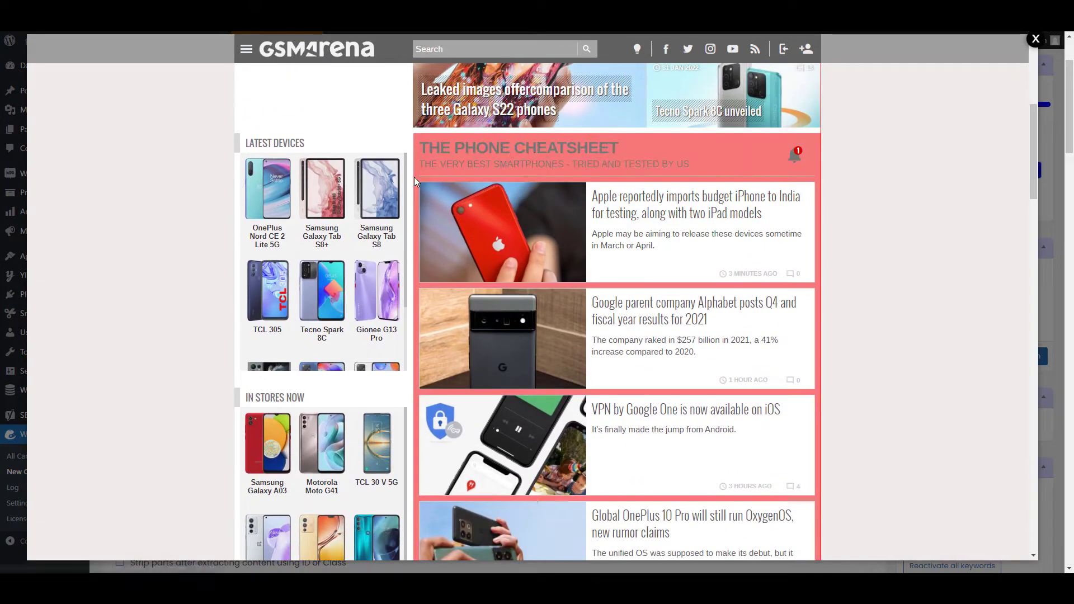
click(1035, 39)
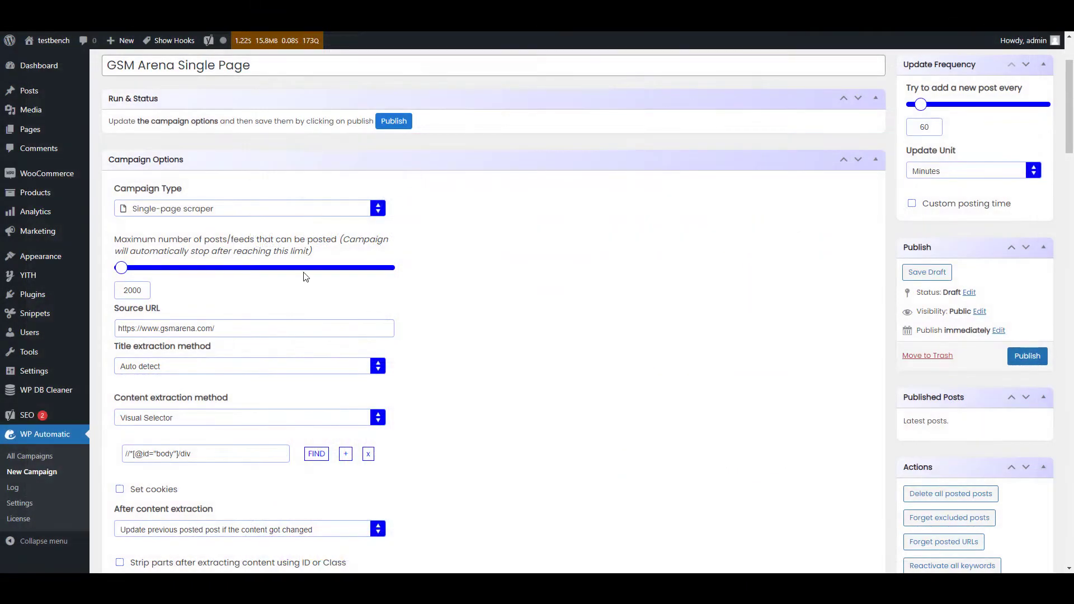
scroll(down, 3)
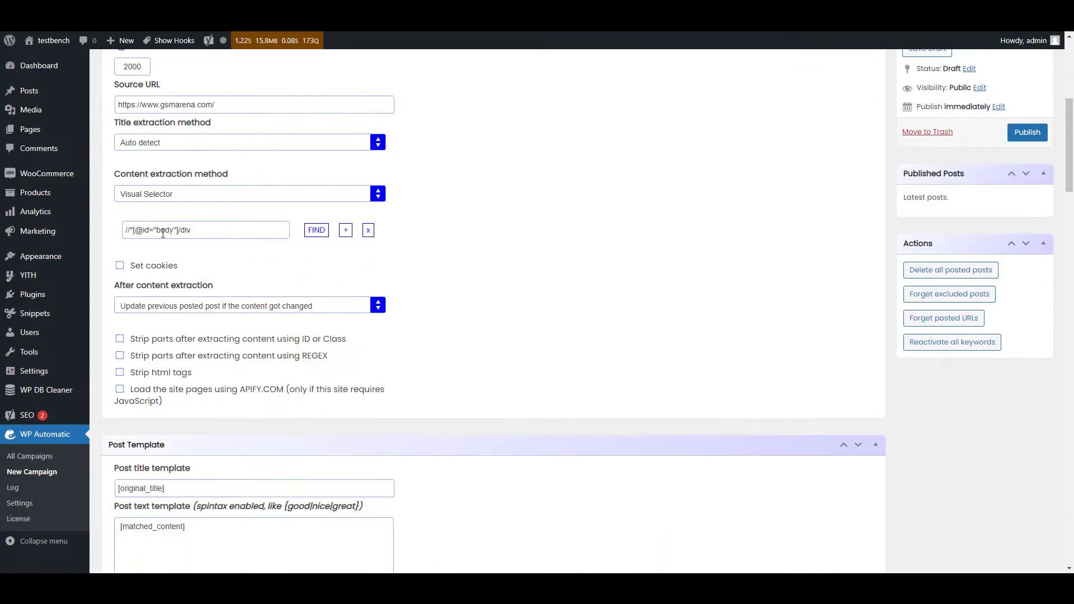
scroll(down, 3)
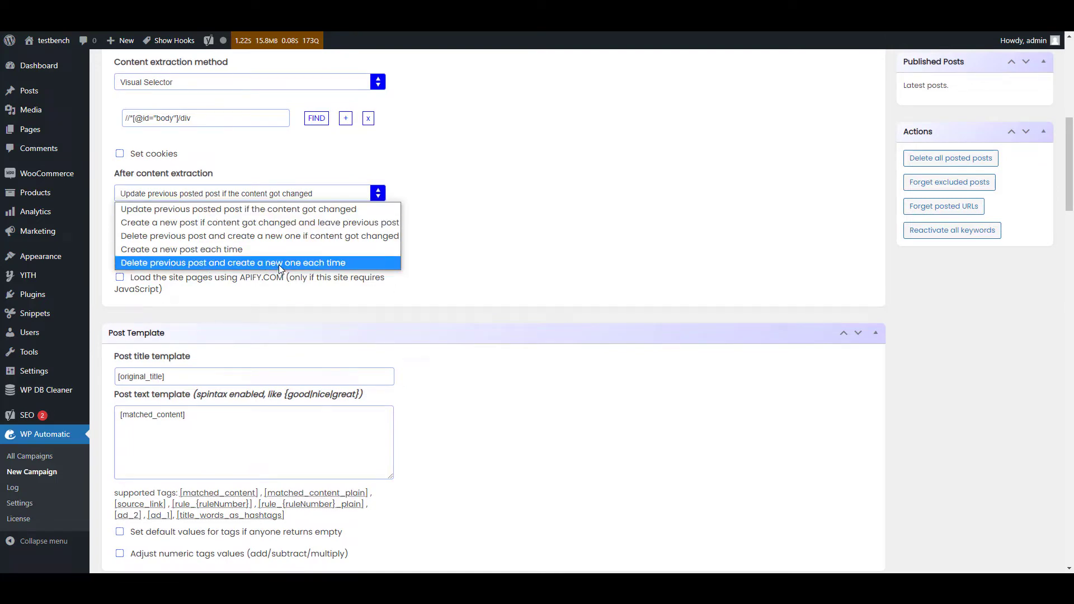
click(249, 193)
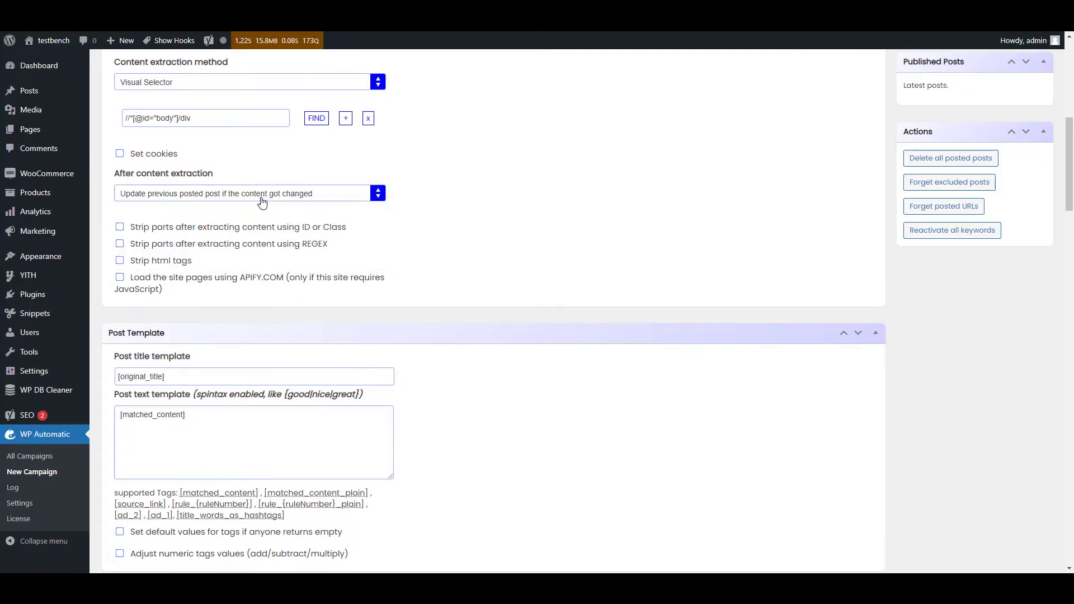
scroll(down, 3)
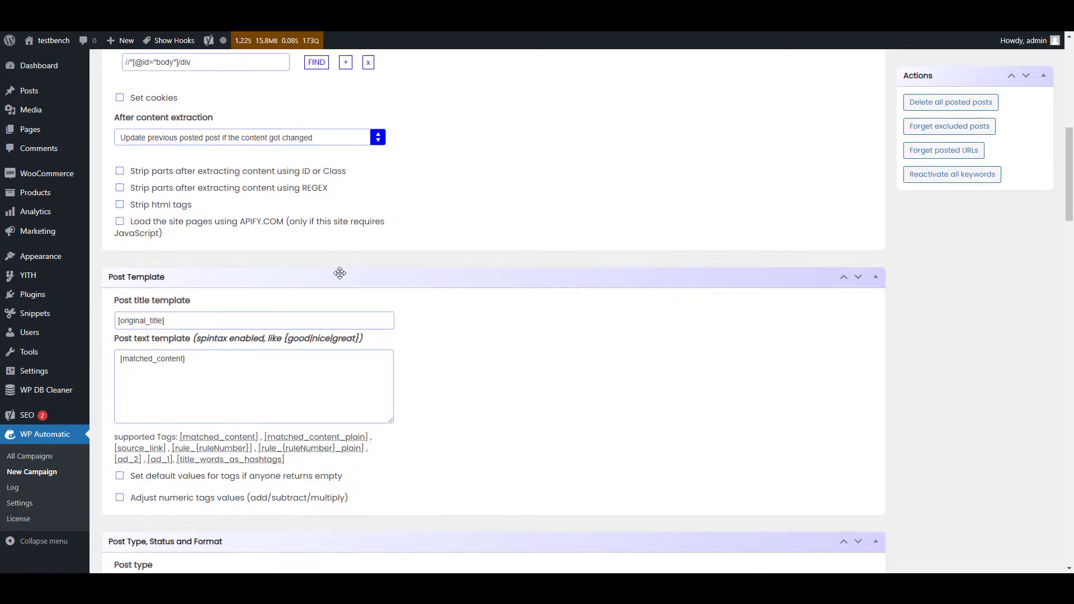
scroll(down, 3)
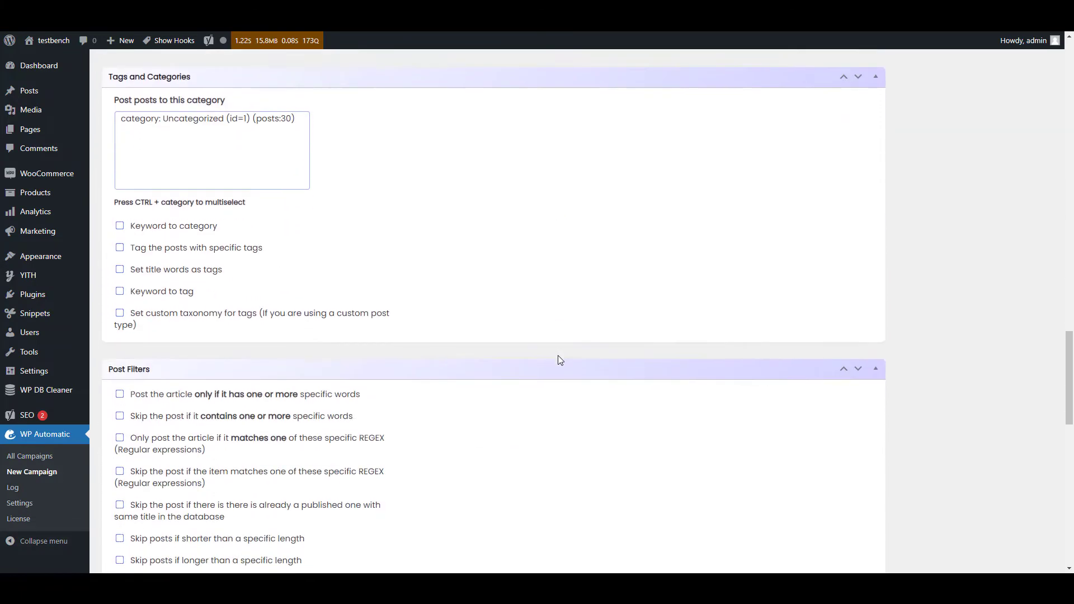
scroll(down, 3)
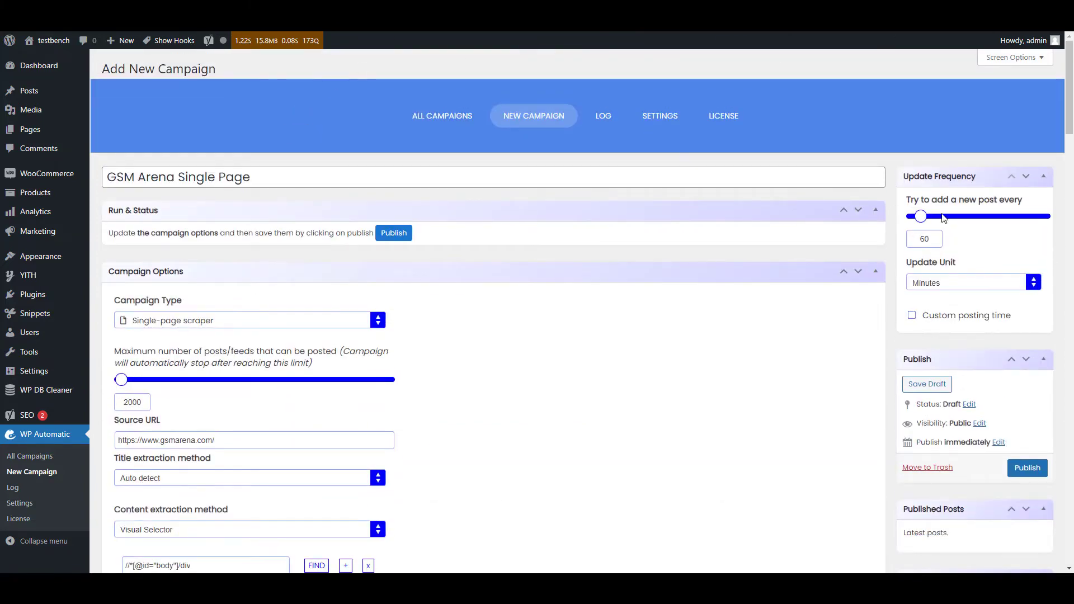
Step: Set posting frequency to every 18 minutes, publish the campaign, and start a run
drag(921, 216, 915, 217)
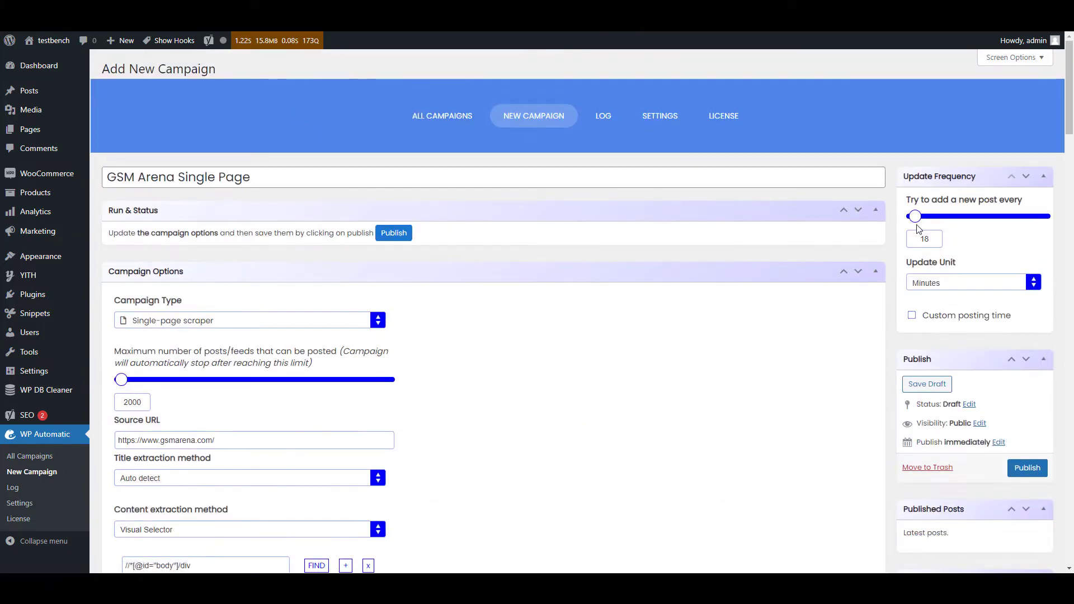
click(966, 281)
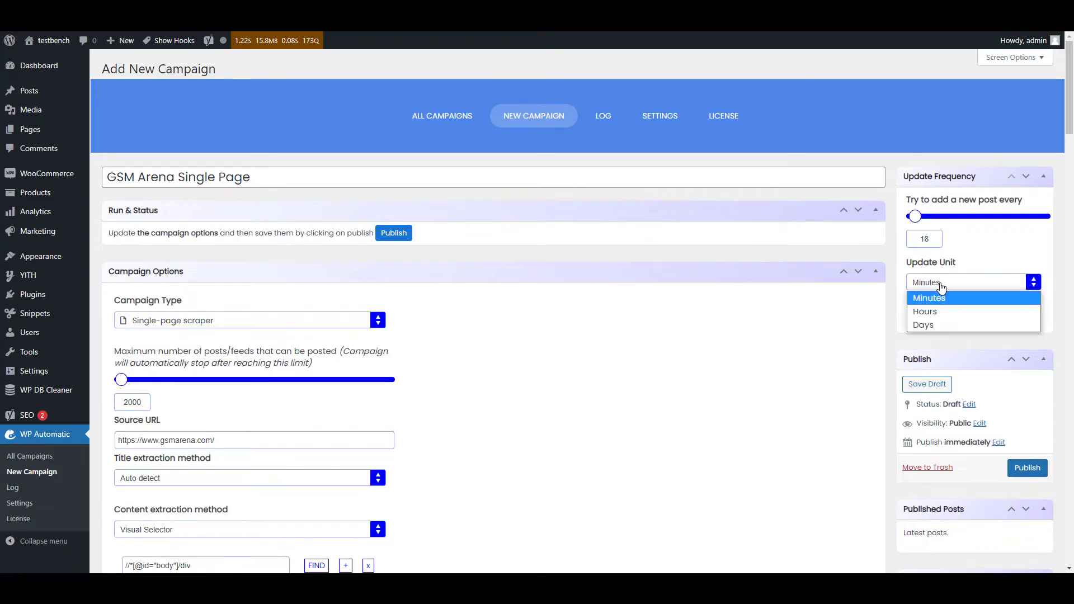
click(928, 297)
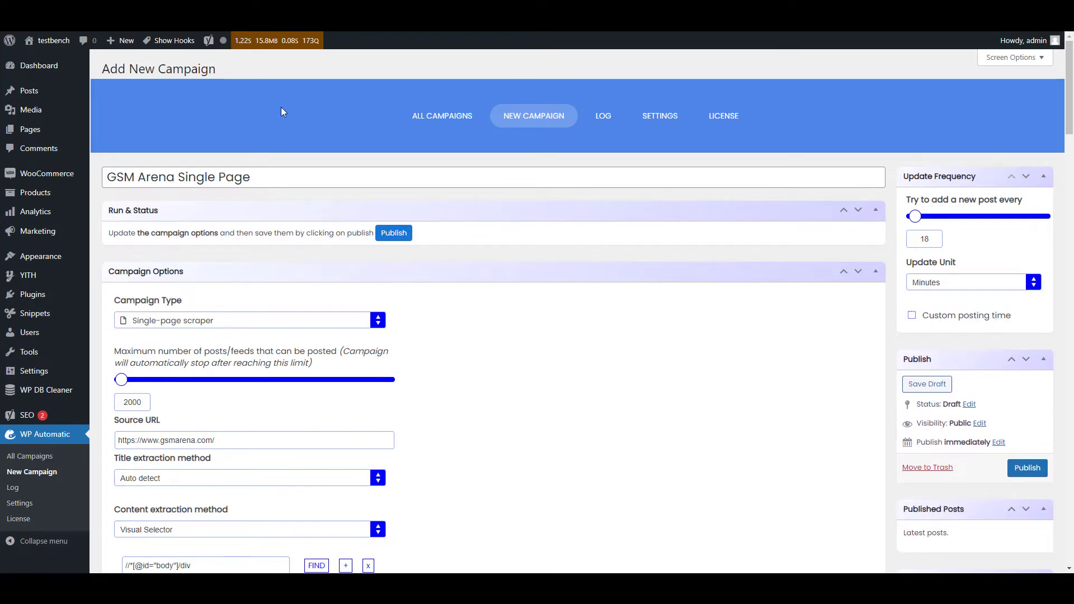
click(1027, 467)
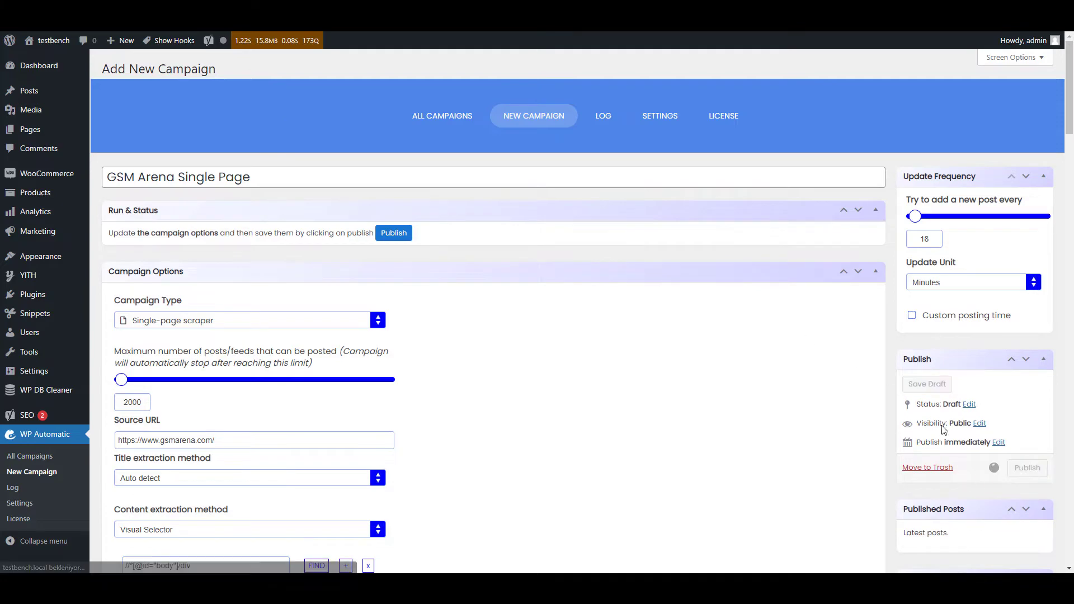
mouse_move(856, 384)
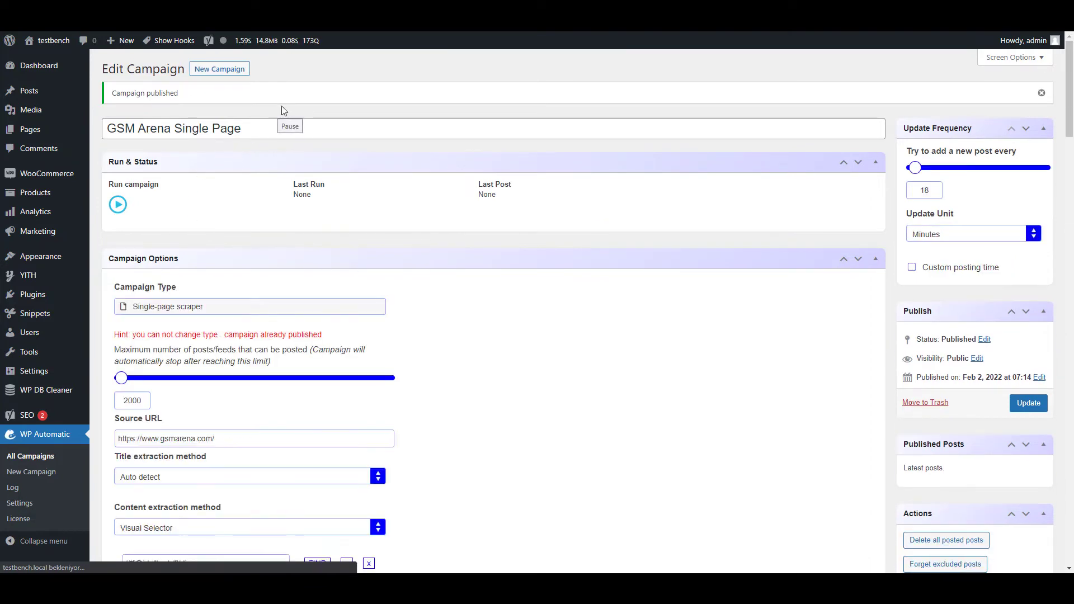
click(117, 204)
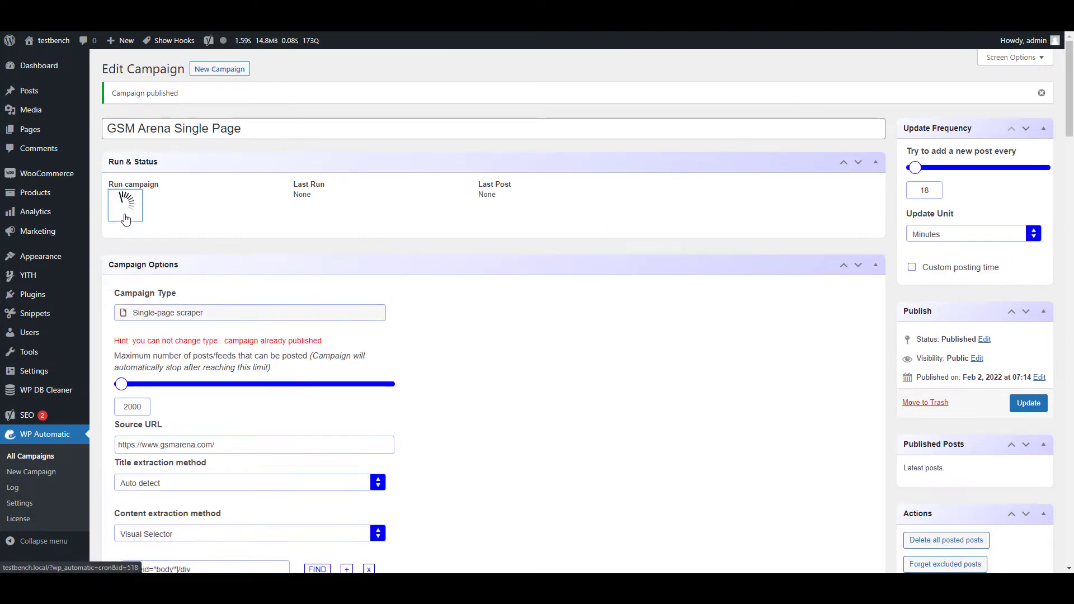
Step: Run the campaign and view the newly imported GSMArena.com homepage post
click(125, 205)
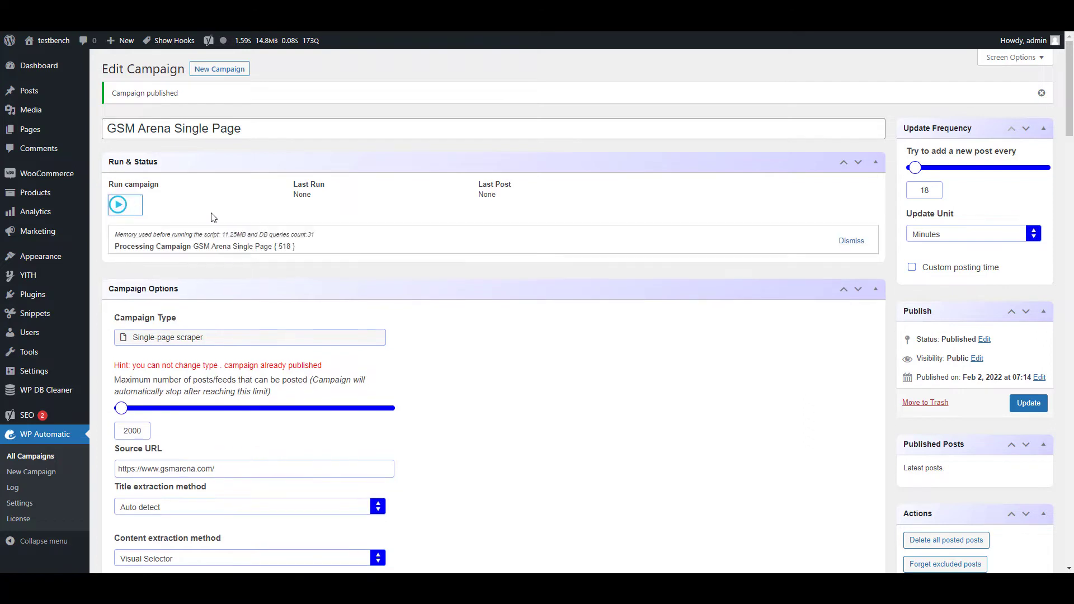
click(125, 205)
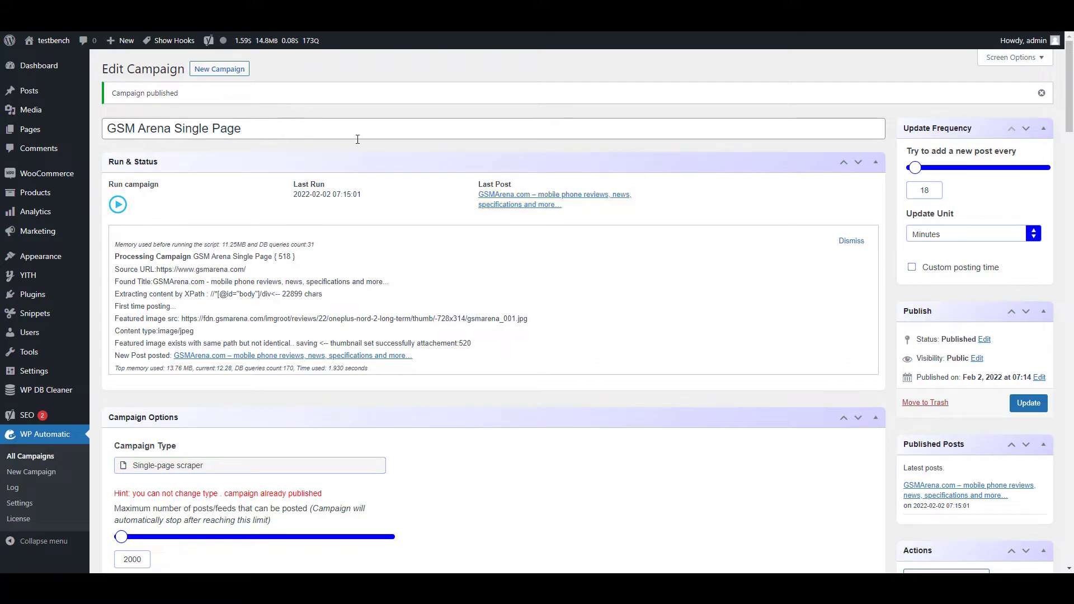
click(553, 199)
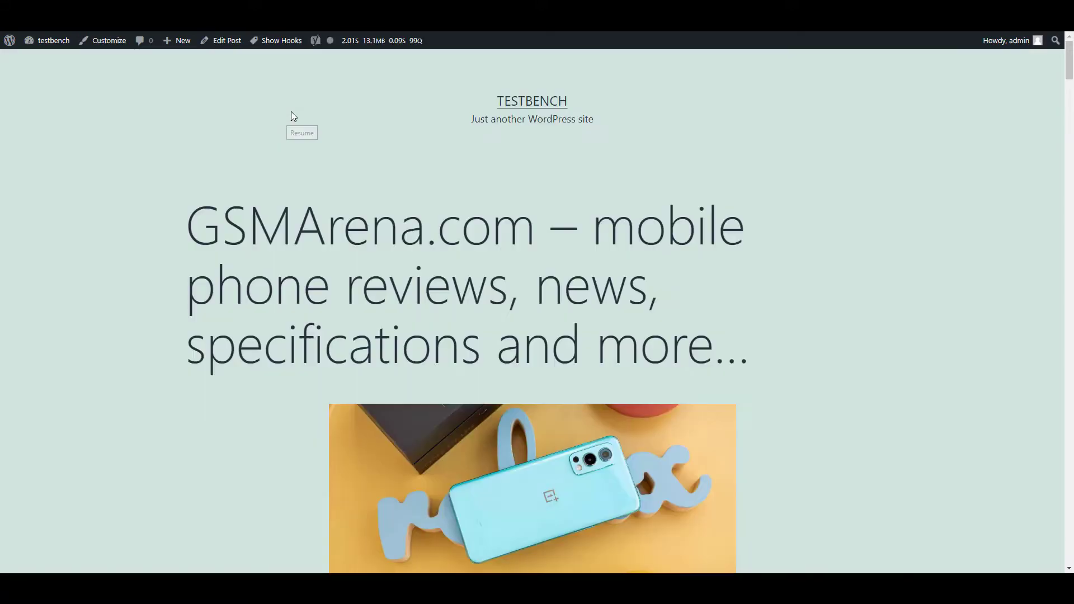
Step: Scroll through the imported post showing GSM Arena's homepage news and device lists
scroll(down, 3)
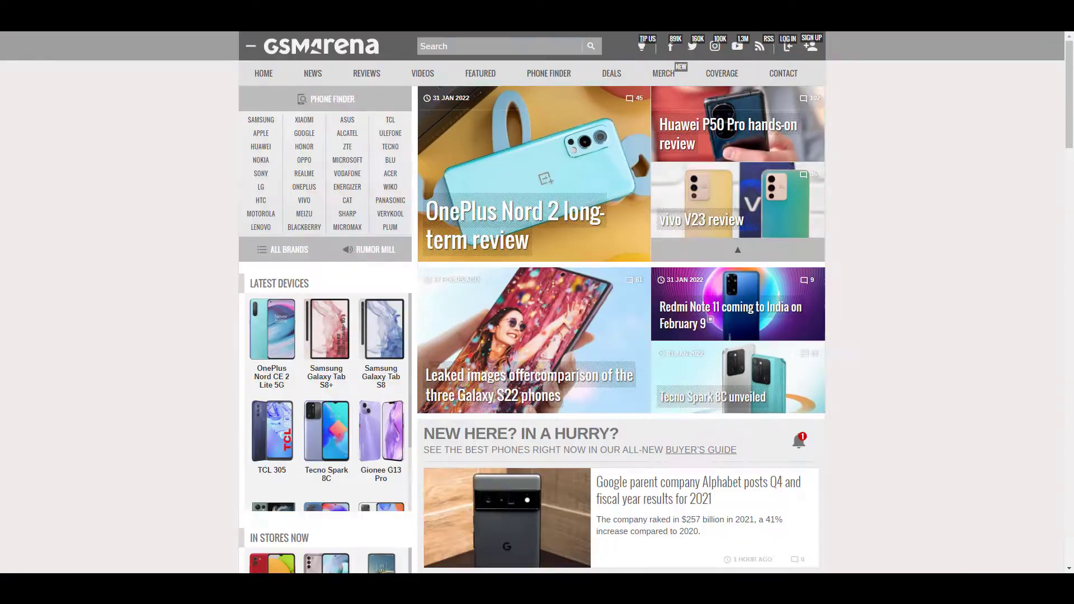
scroll(down, 3)
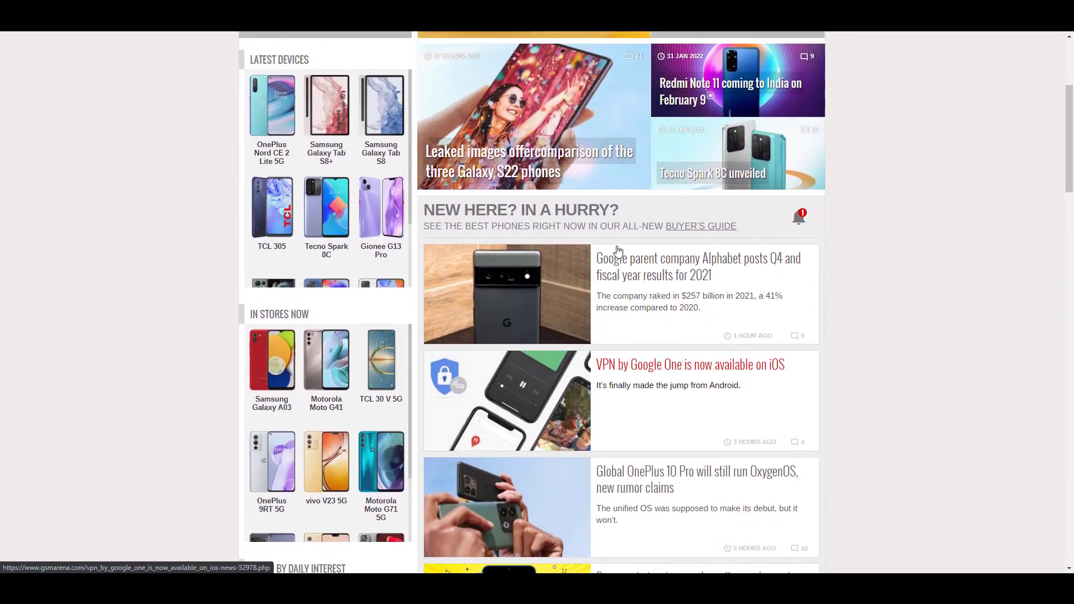
scroll(down, 3)
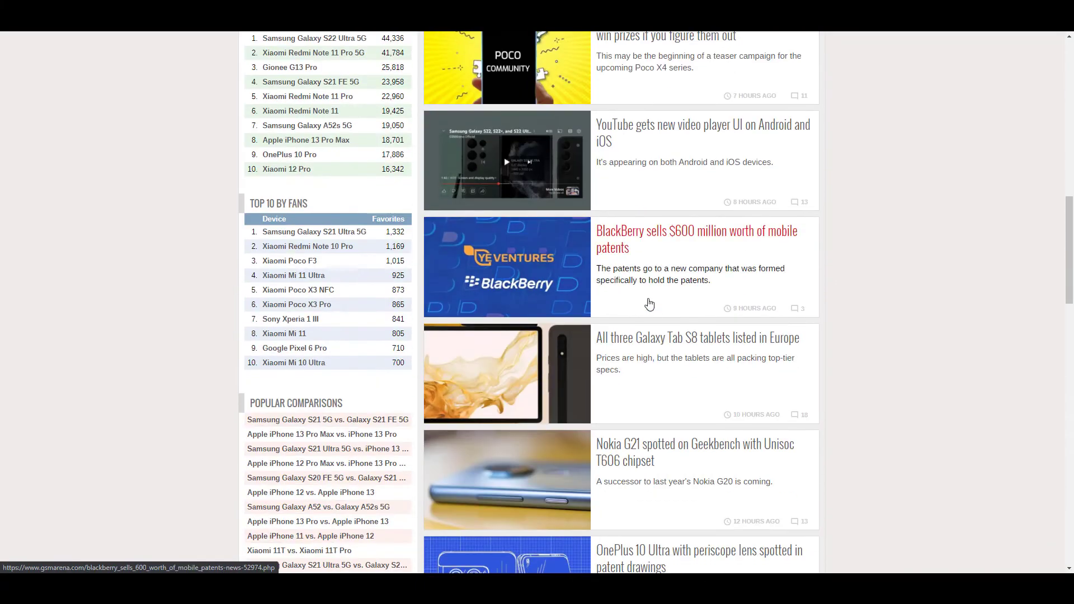
scroll(down, 3)
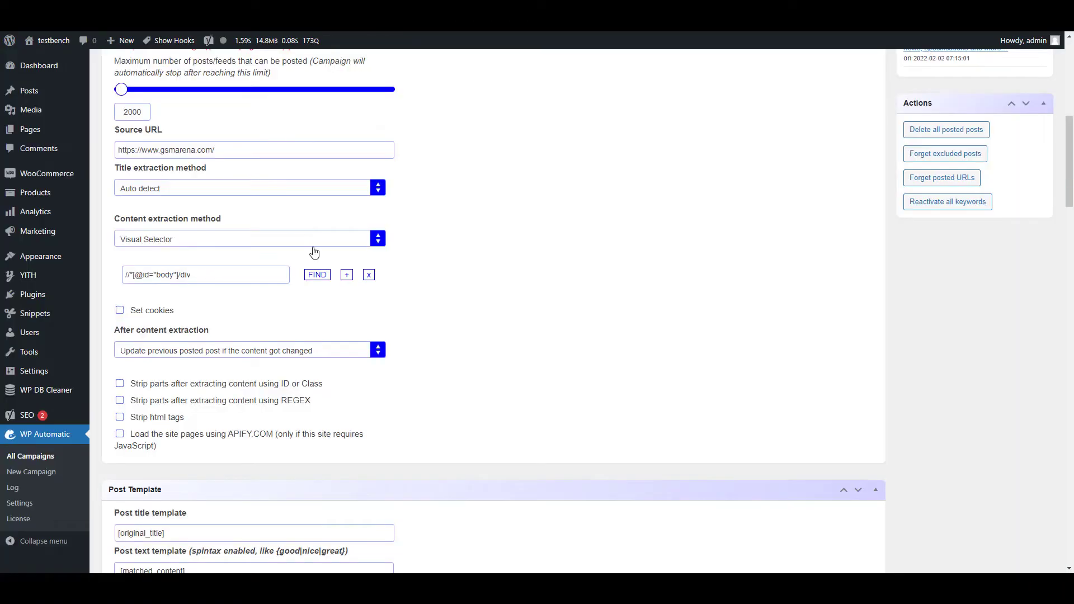
click(315, 275)
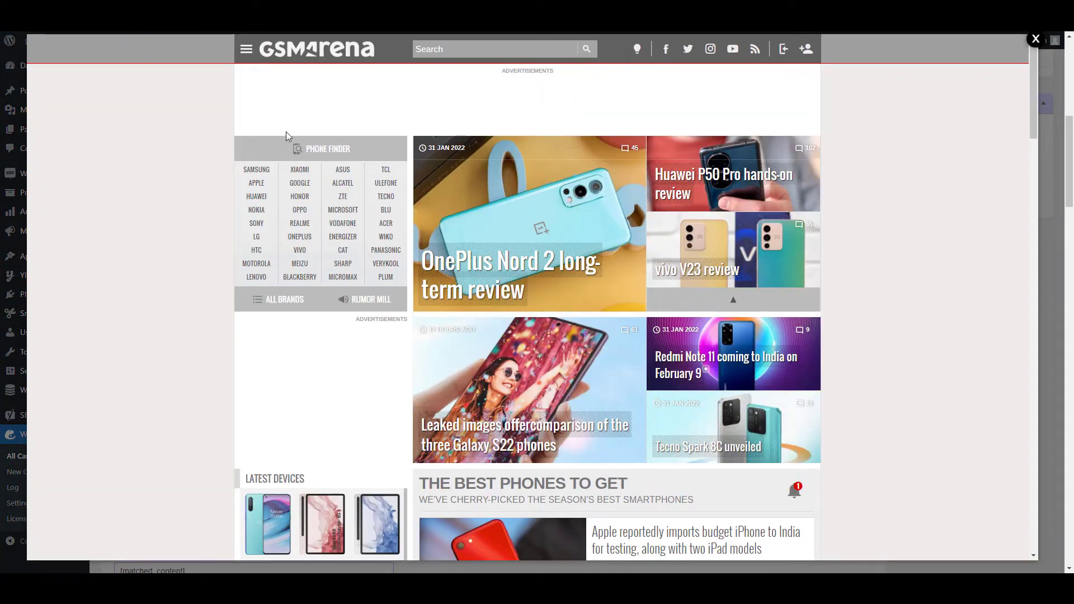
scroll(down, 3)
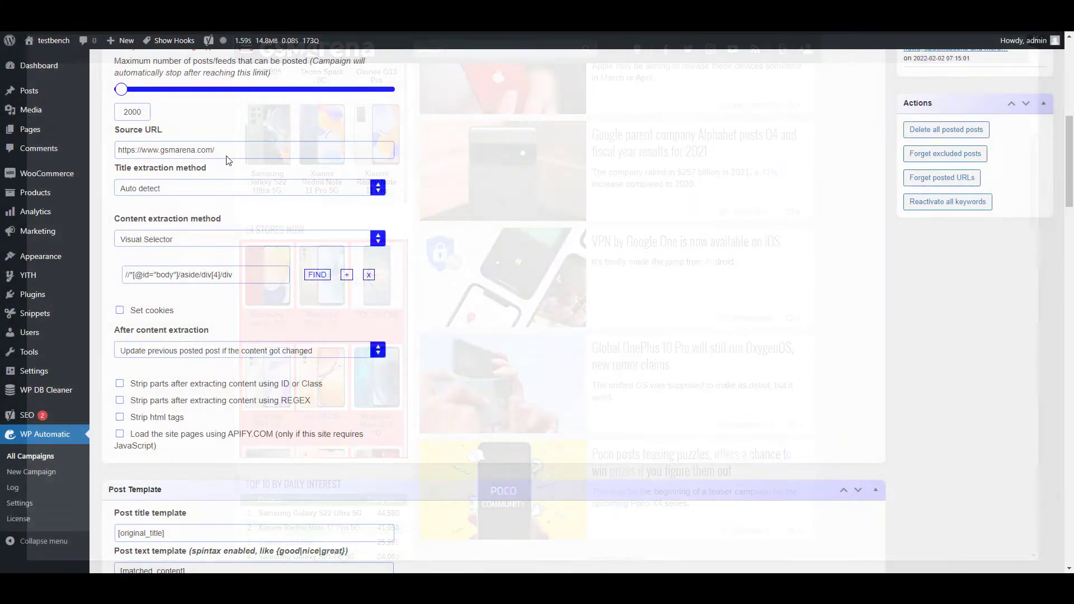
scroll(down, 3)
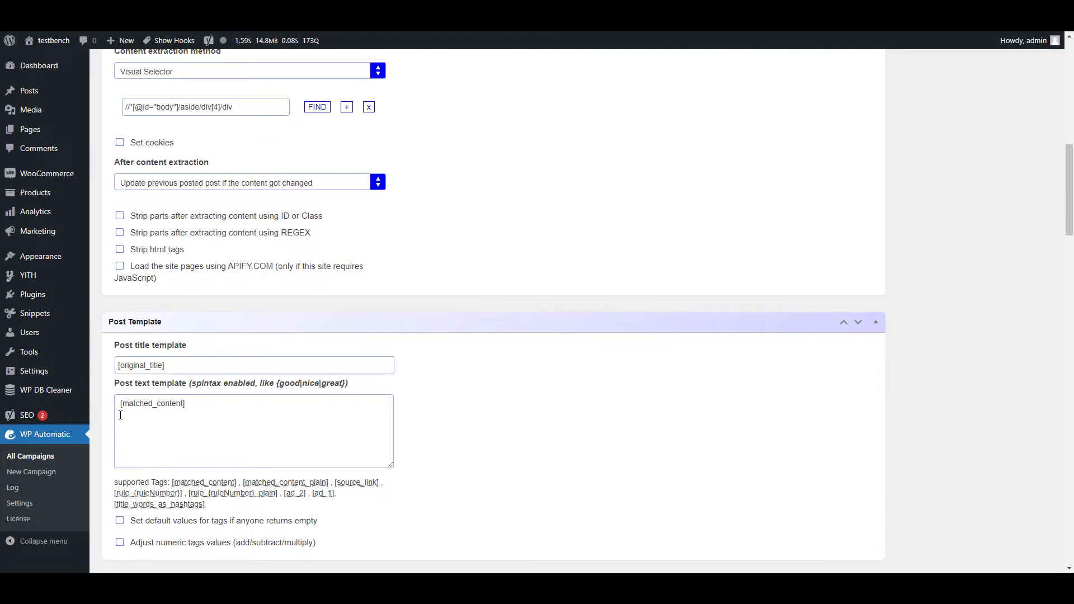
Step: Type 'In Stores Now' on its own line before [matched_content] in the post template
text(In)
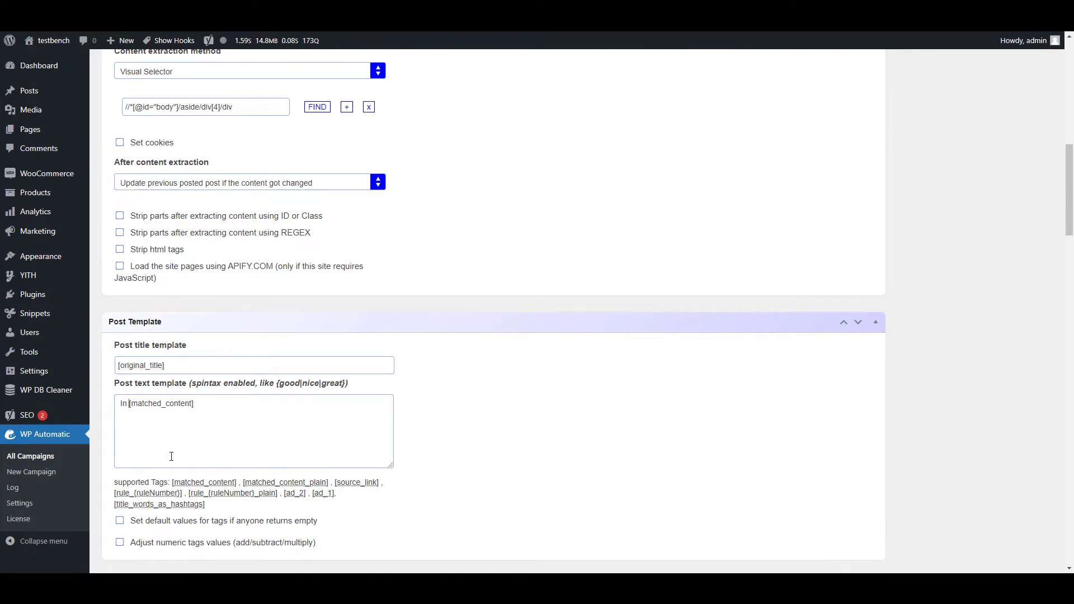
text(Stores Now)
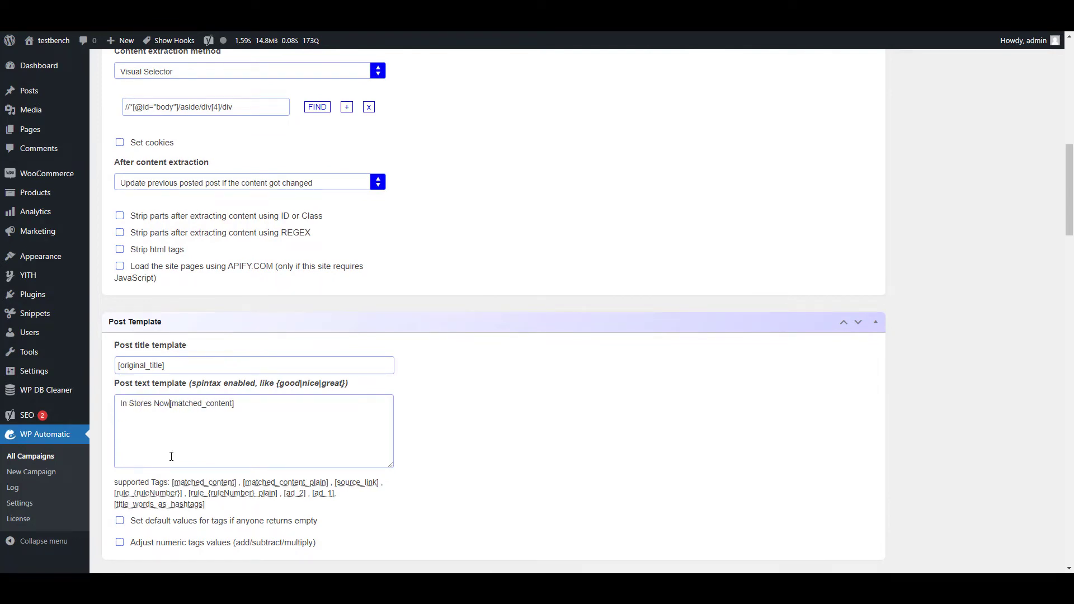
key(Enter)
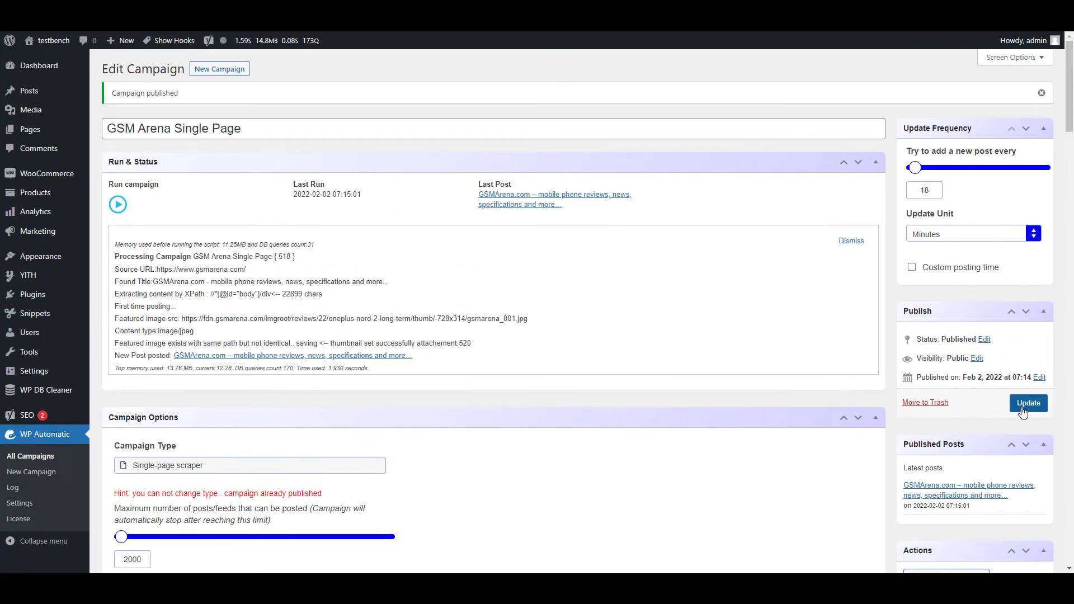
Step: Update the campaign and rerun it to refresh the post with the In Stores Now section
click(1028, 403)
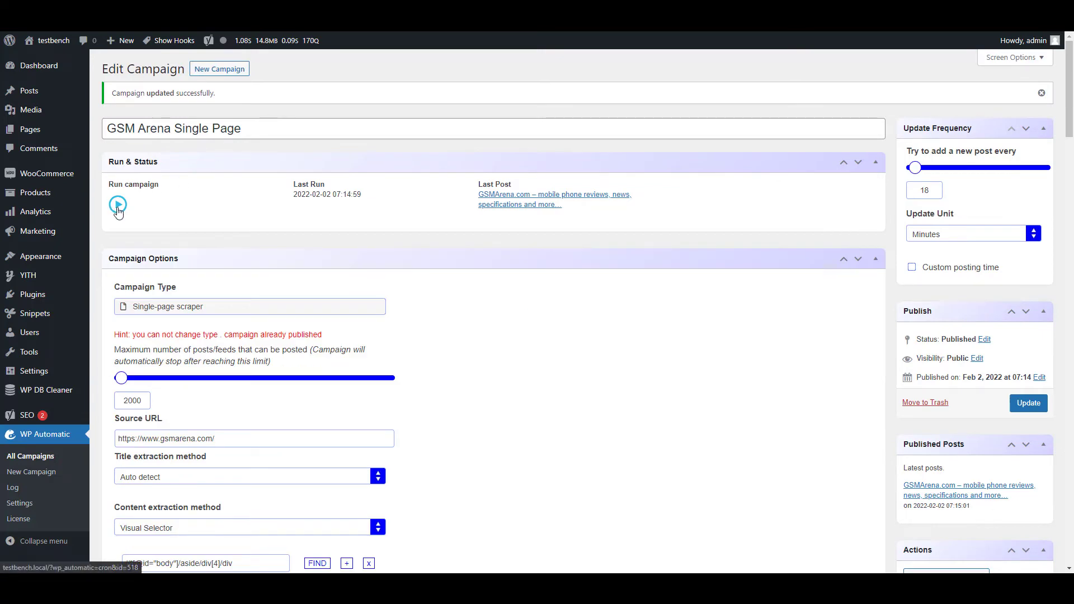
click(117, 206)
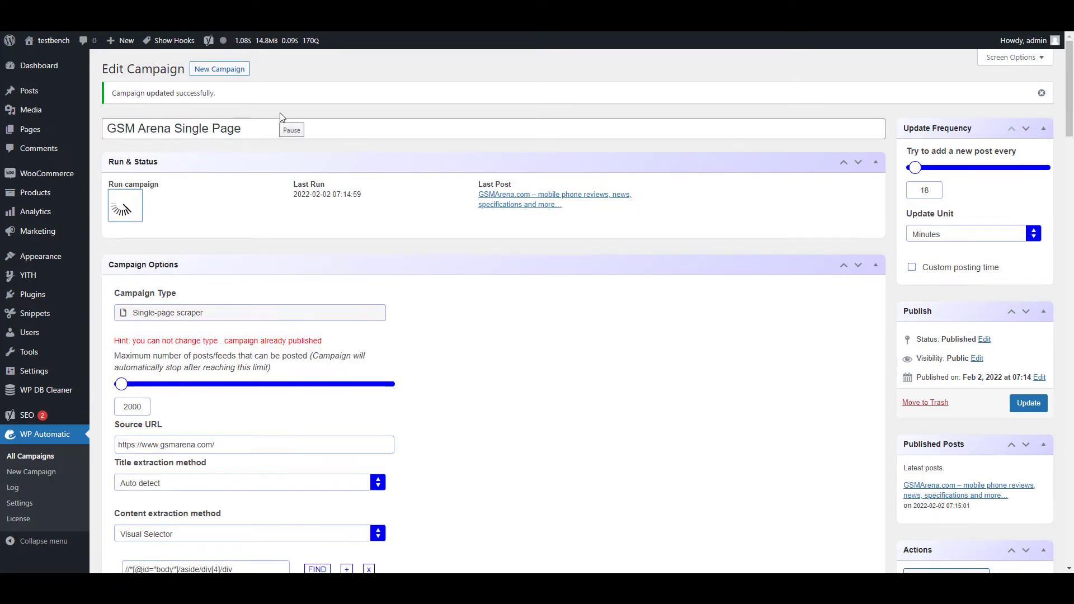
click(125, 205)
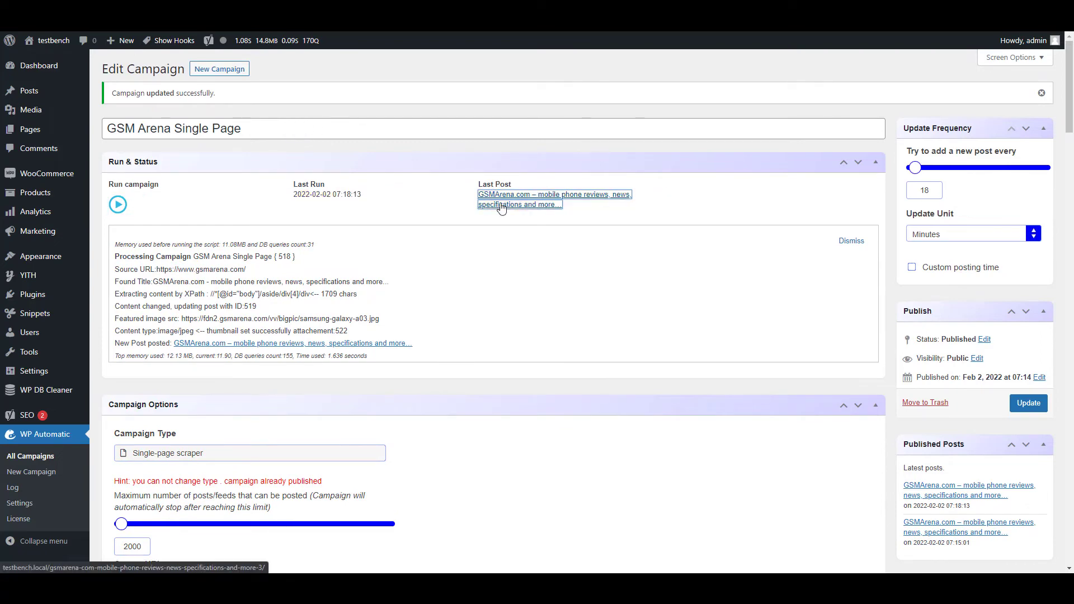
click(552, 194)
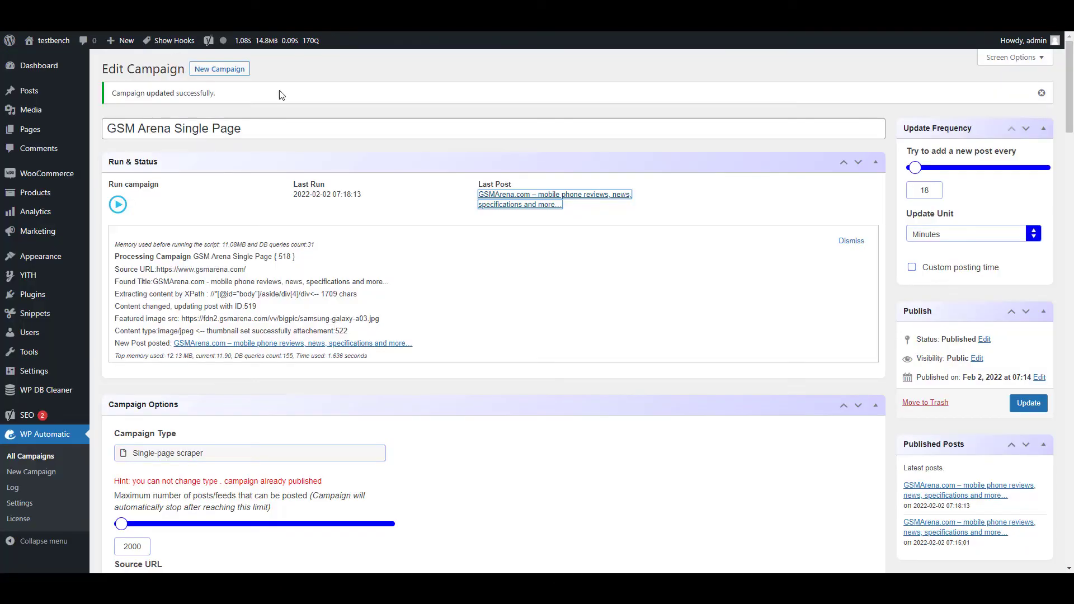
scroll(down, 3)
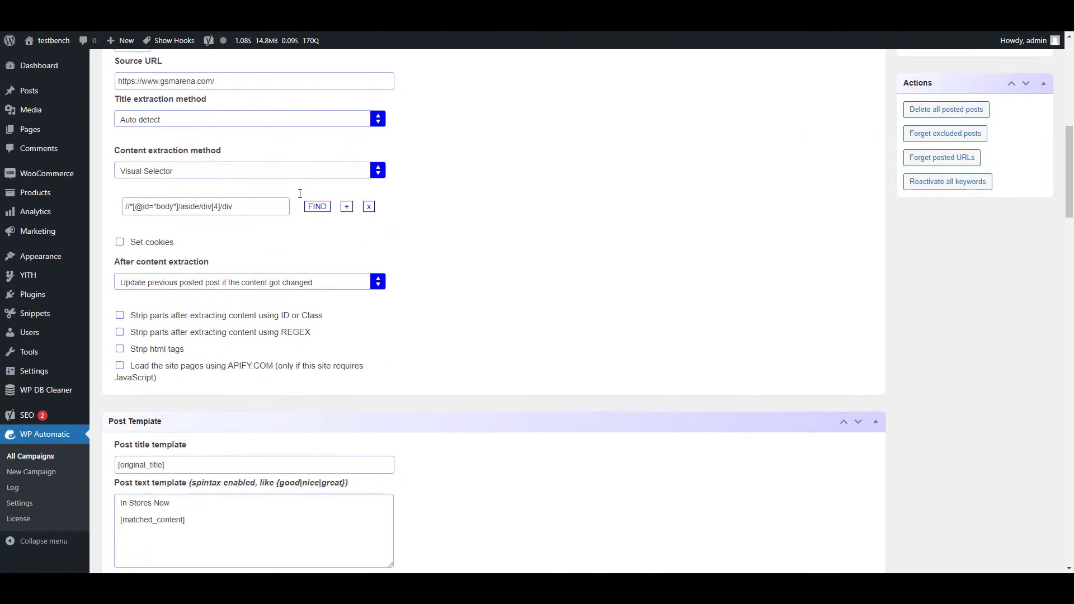
mouse_move(346, 207)
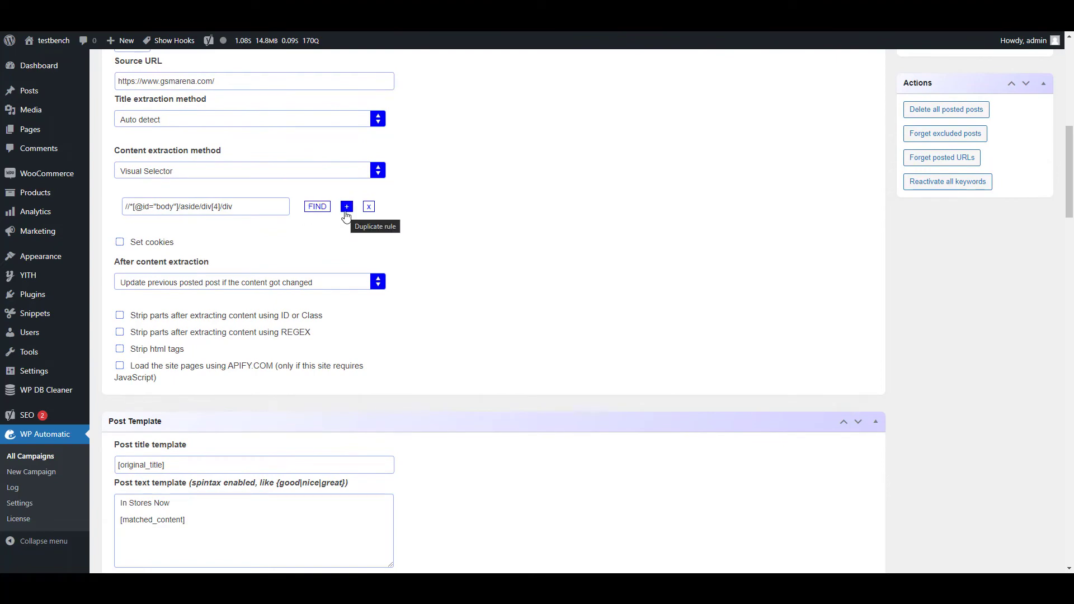
click(345, 206)
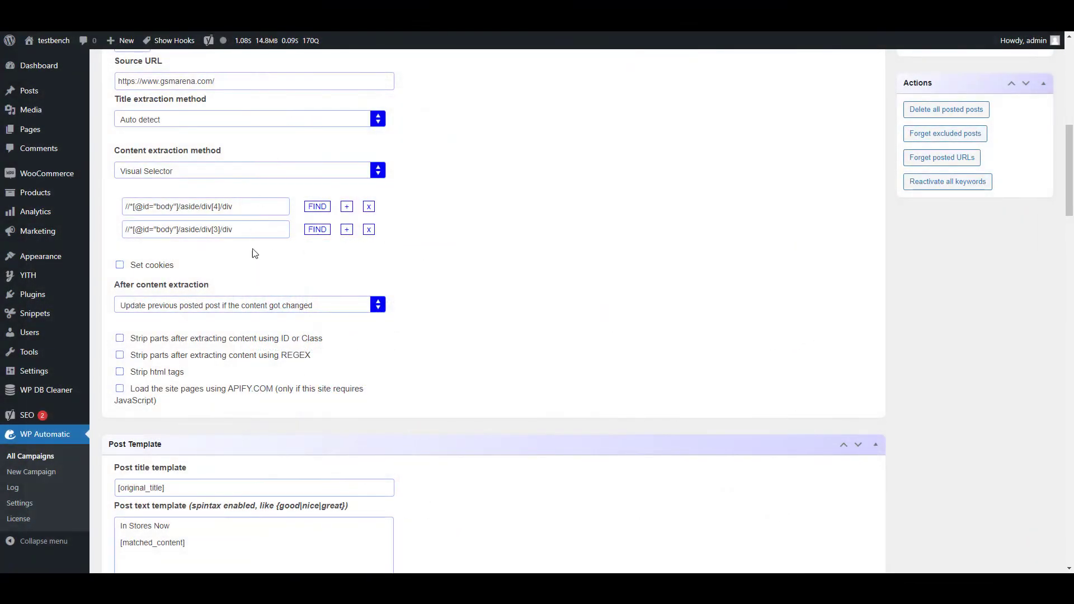
scroll(down, 3)
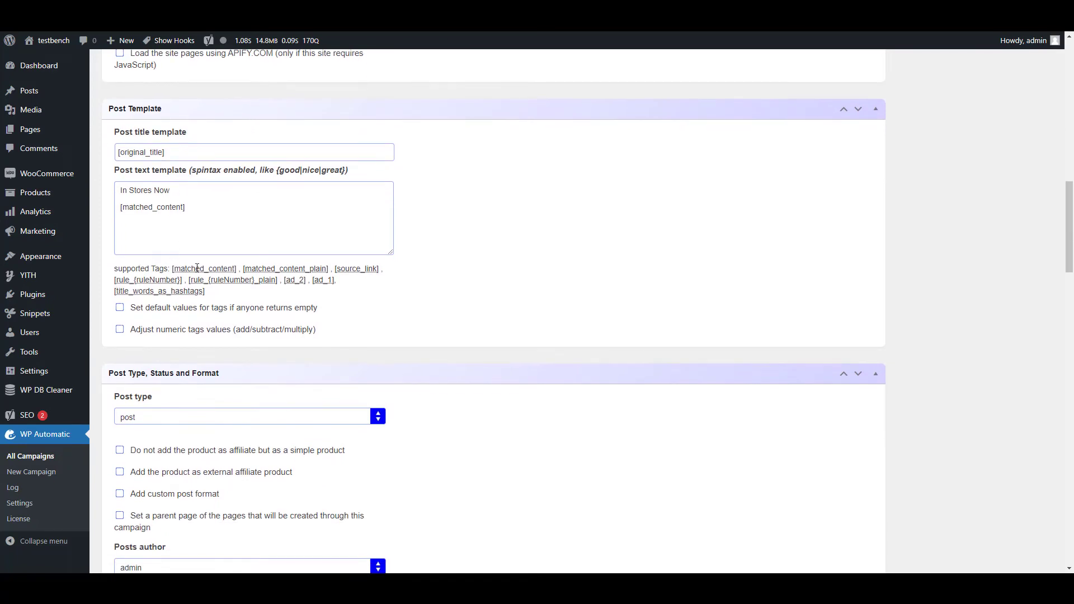
mouse_move(161, 281)
text([rule)
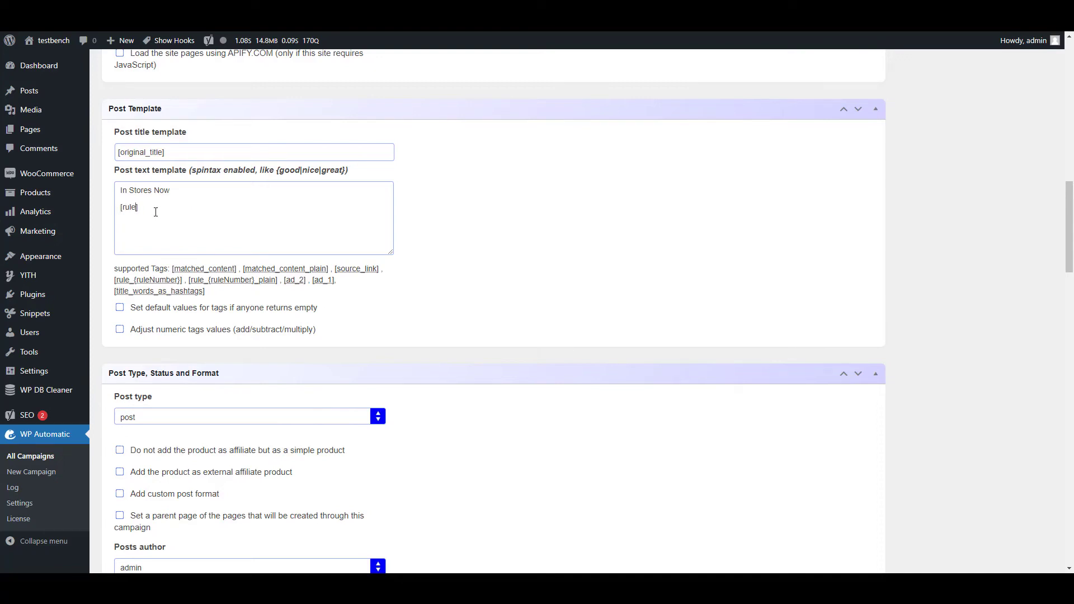
Step: Change the template to [rule_1] under In Stores Now, then a 'Latest Devices' heading with [rule_1]
text(_1])
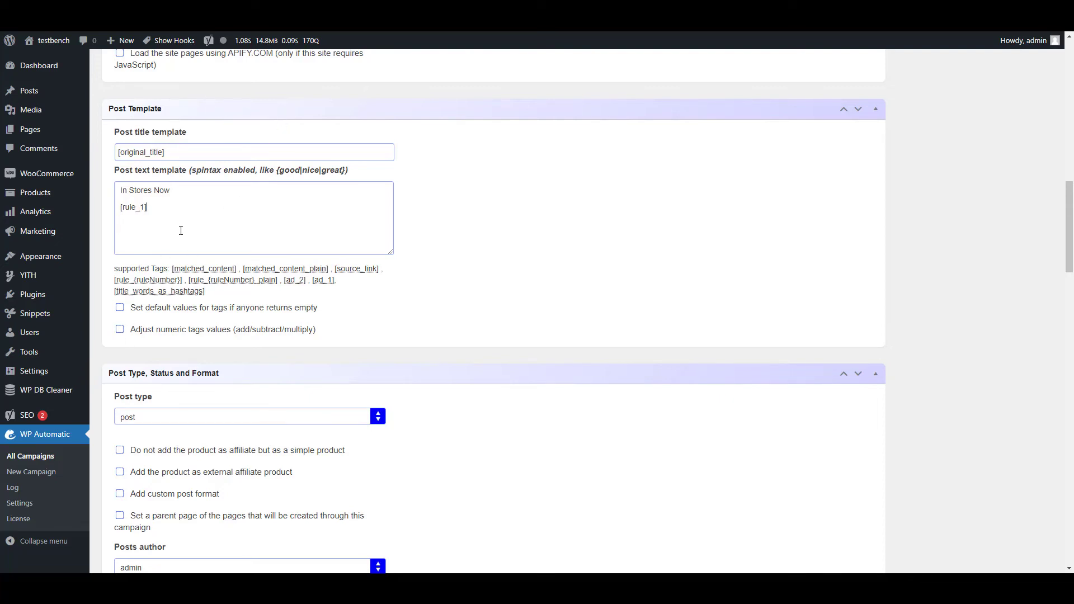
text(Latest)
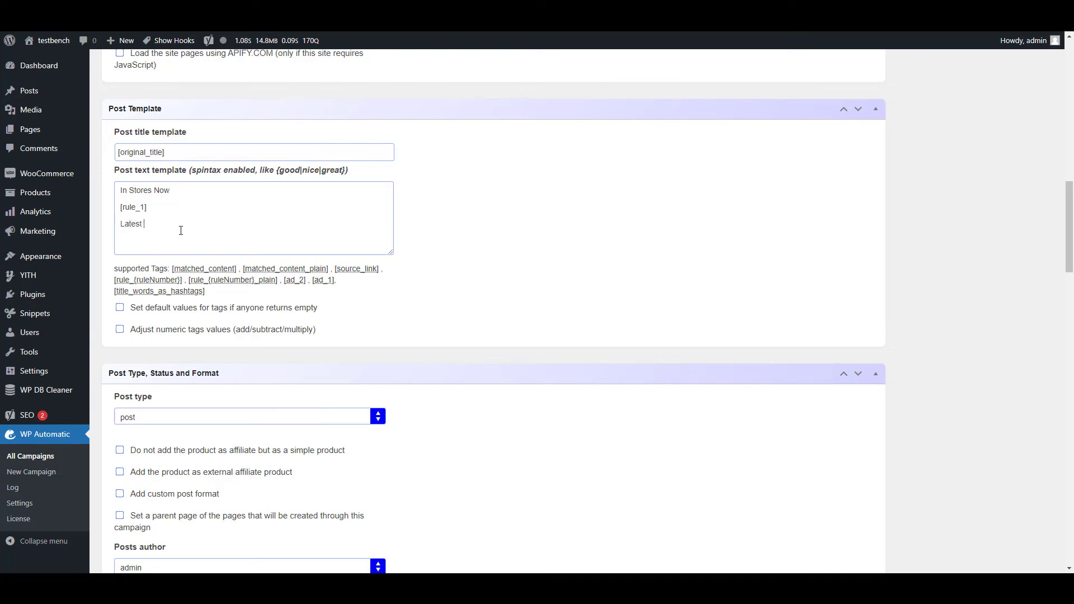
text(Devices)
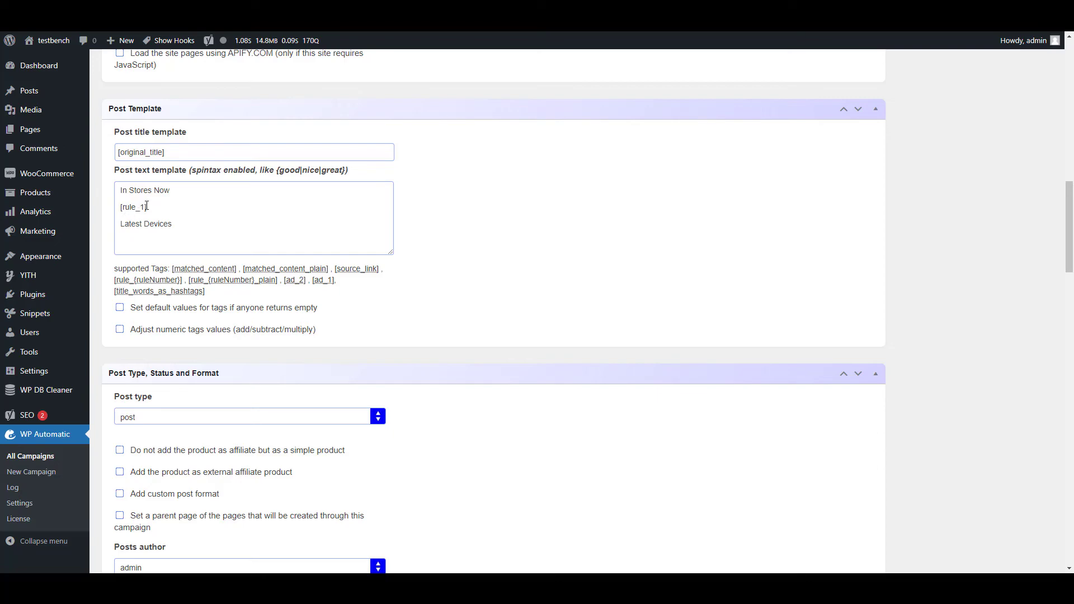
text([rule_1])
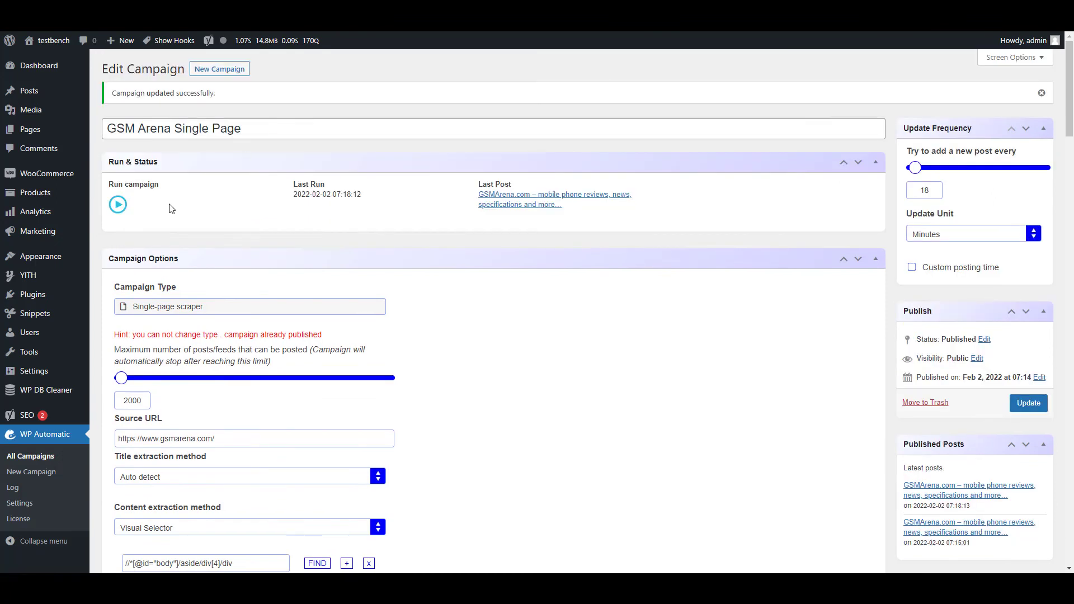
Step: Run the campaign again to regenerate the imported post with both device sections
click(117, 204)
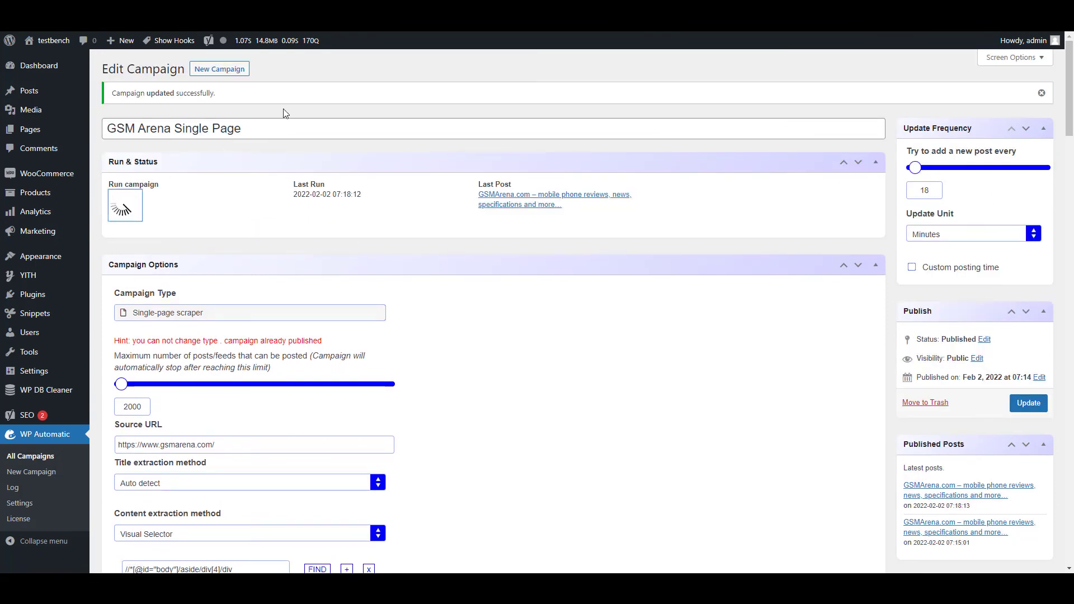
click(125, 205)
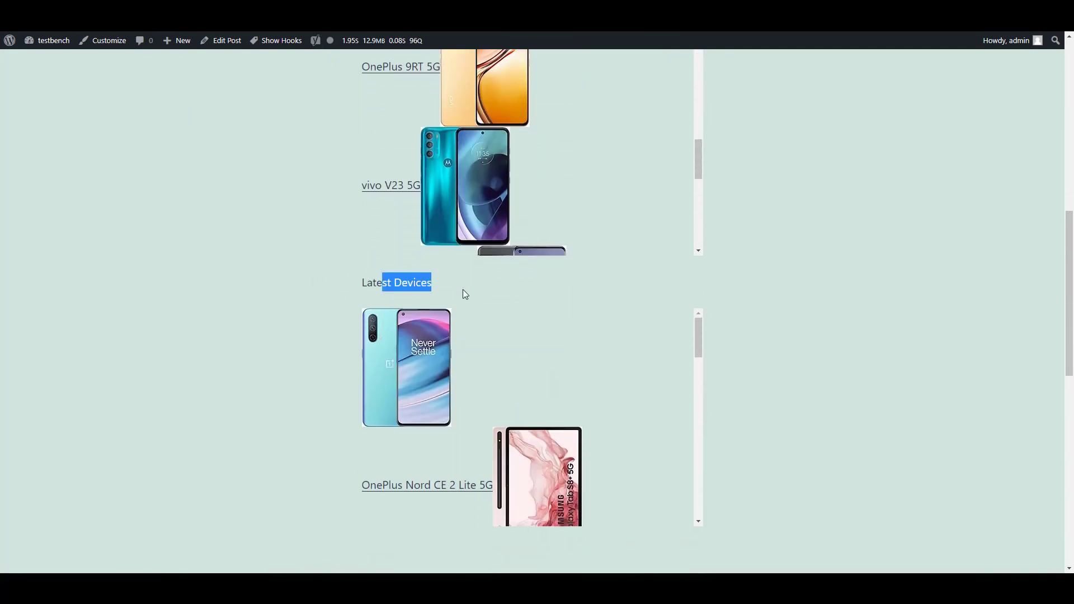
scroll(down, 3)
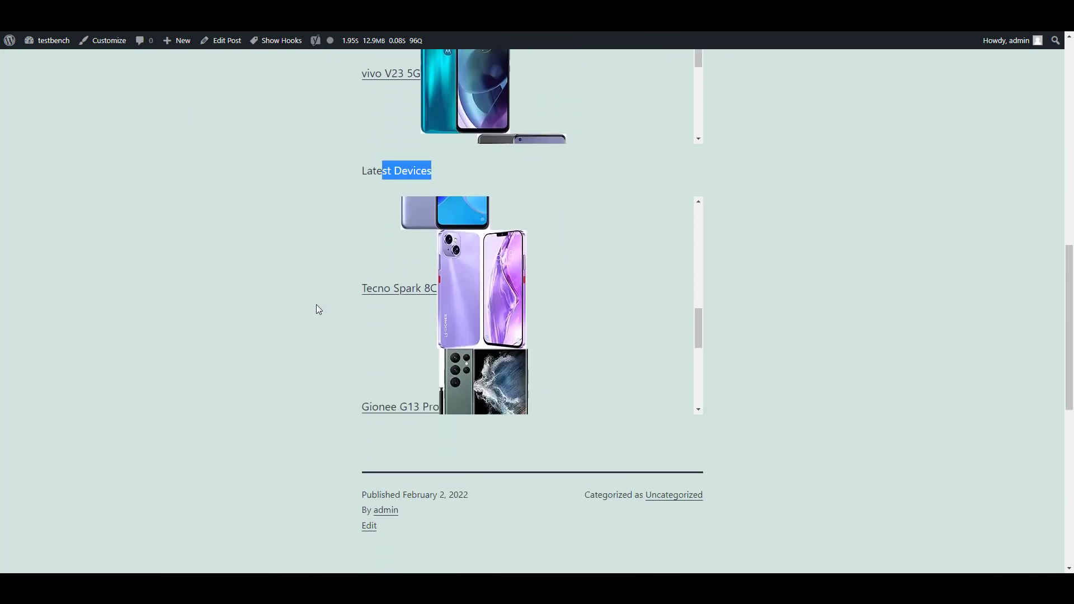
scroll(up, 3)
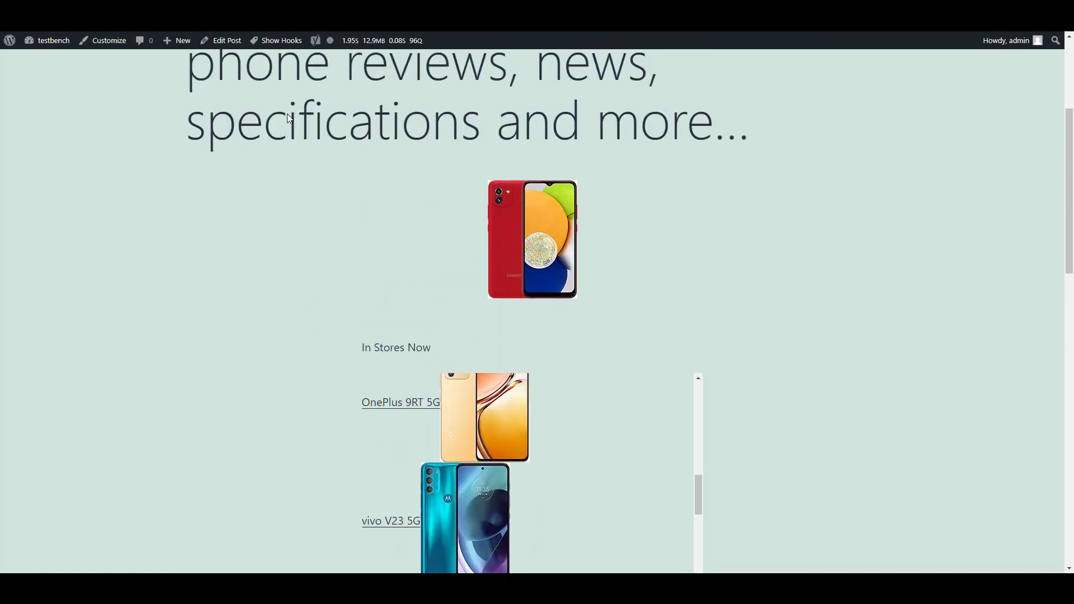